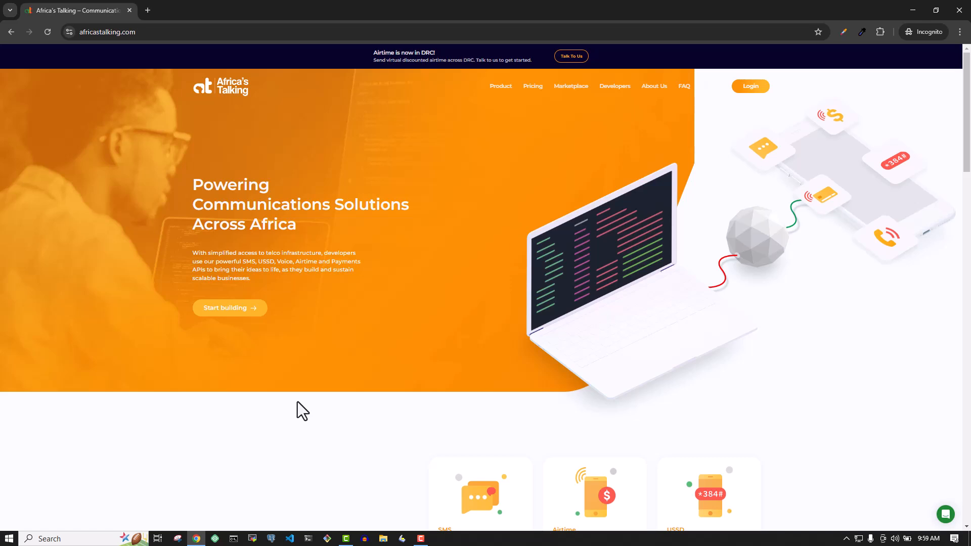
mouse_move(507, 133)
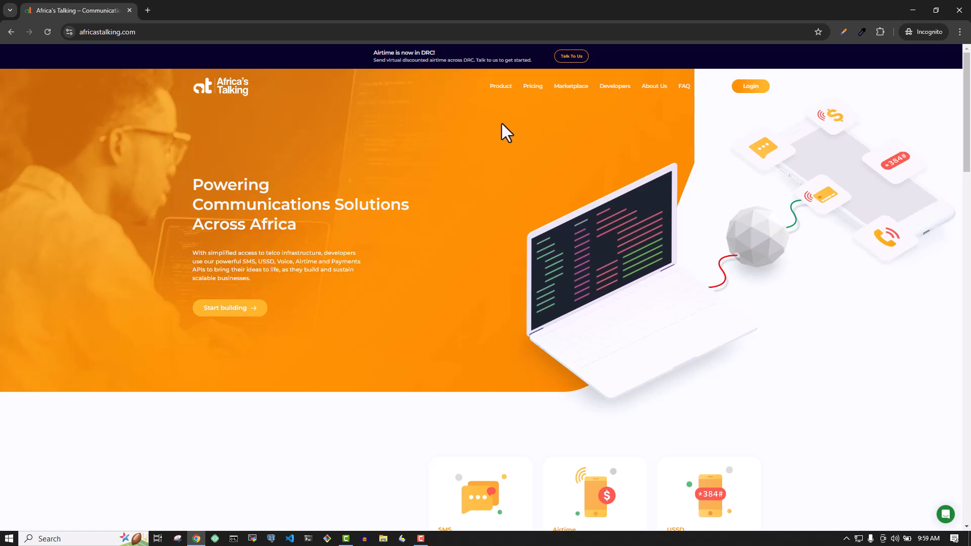
mouse_move(503, 138)
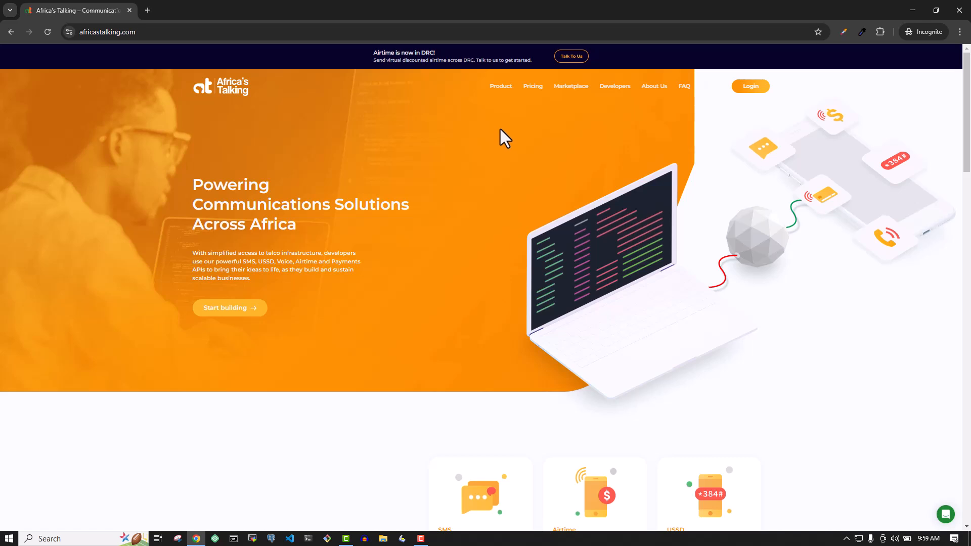
mouse_move(135, 12)
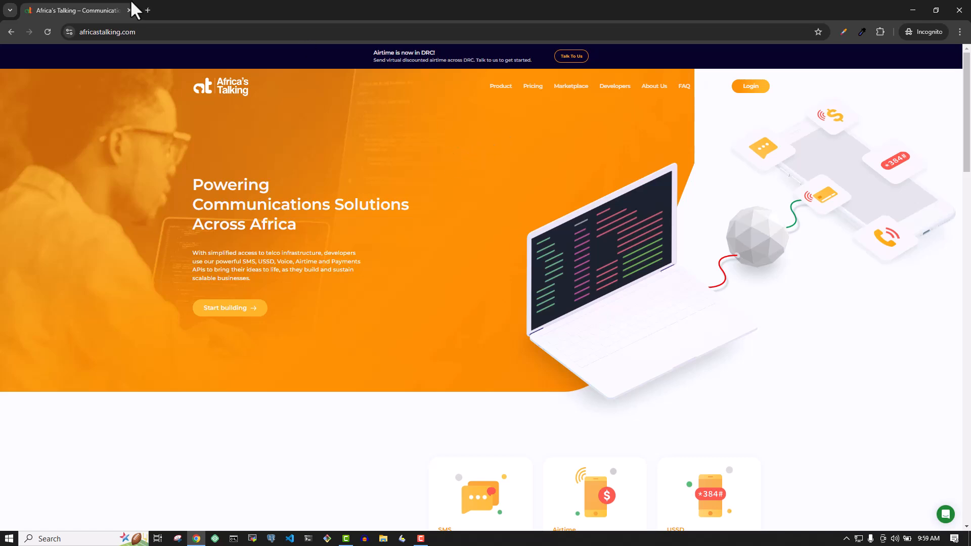
mouse_move(164, 76)
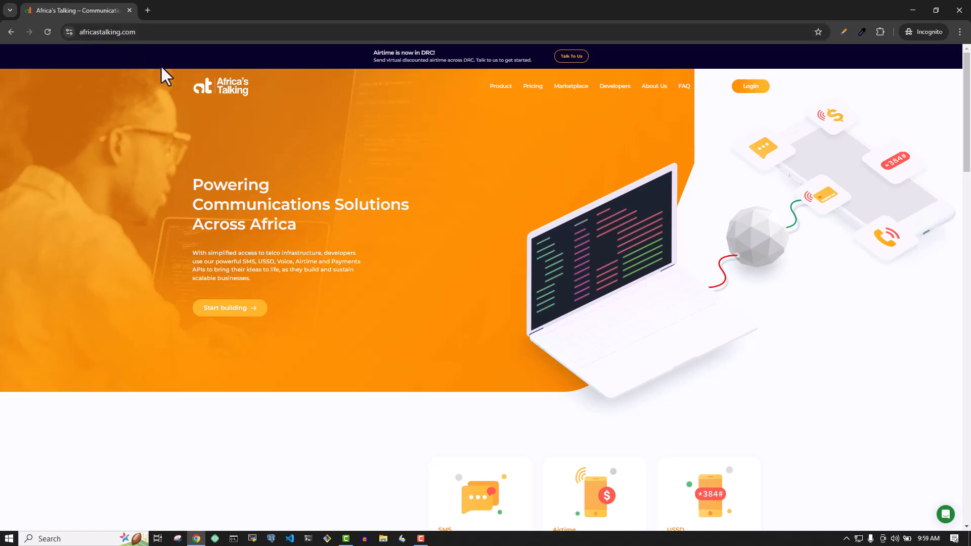
mouse_move(513, 154)
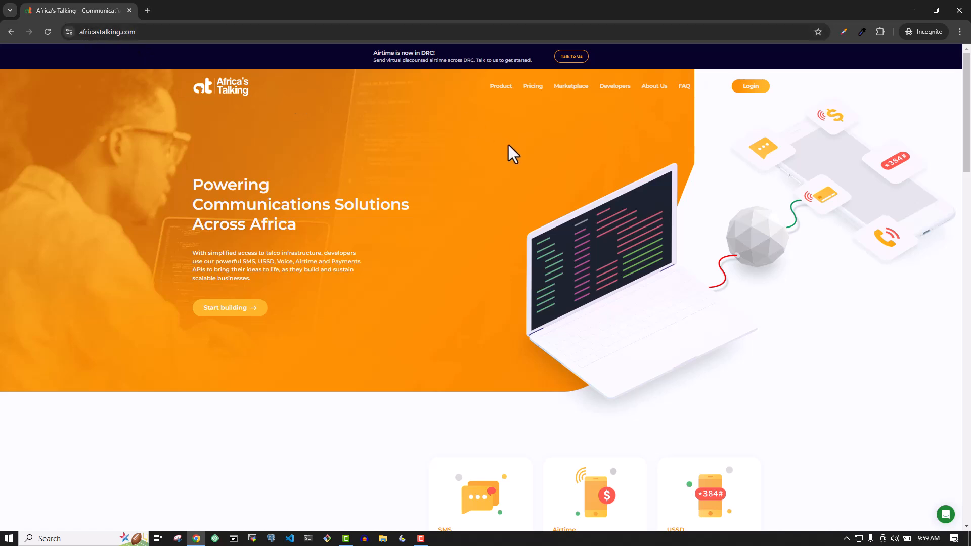
mouse_move(513, 168)
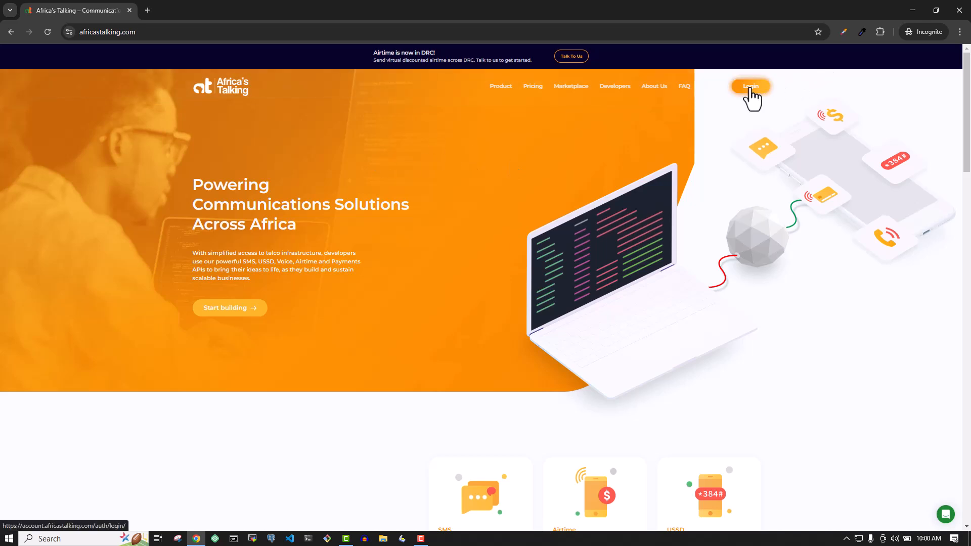
Reach the login page, visit its email and password fields, then switch to the Register form.
left_click(749, 86)
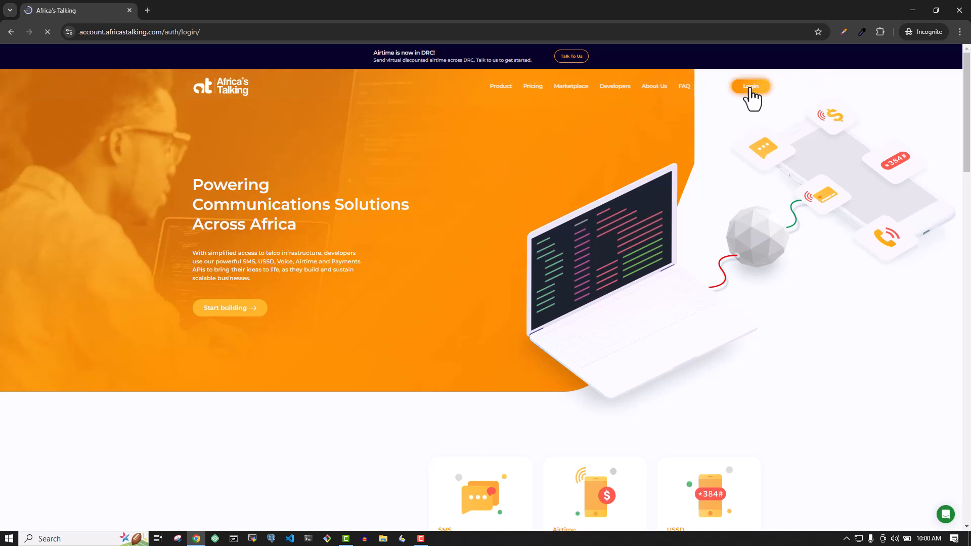
left_click(749, 85)
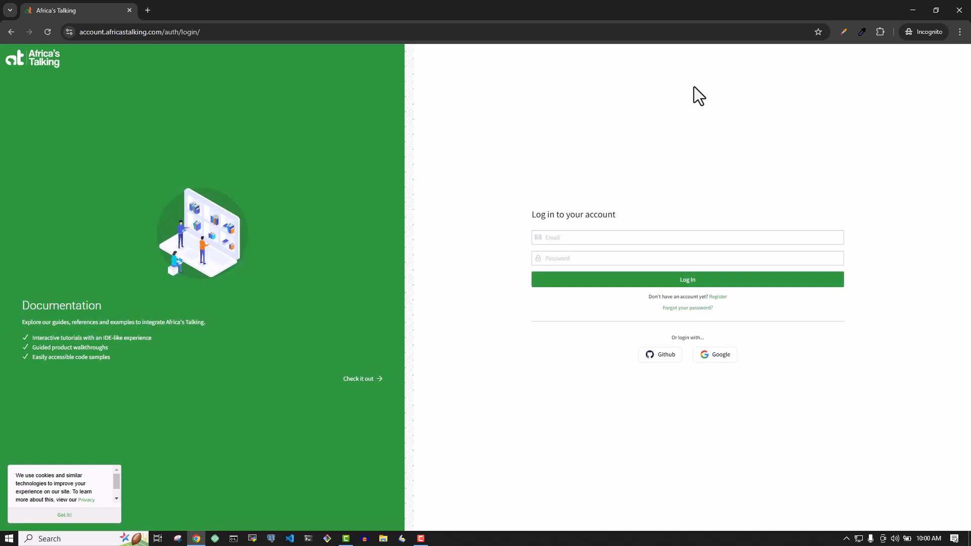
left_click(619, 237)
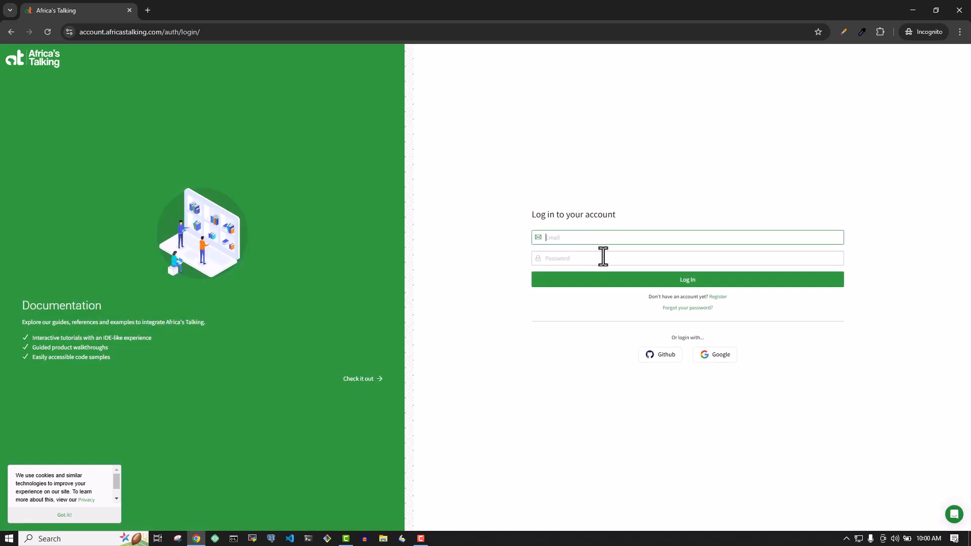
left_click(686, 258)
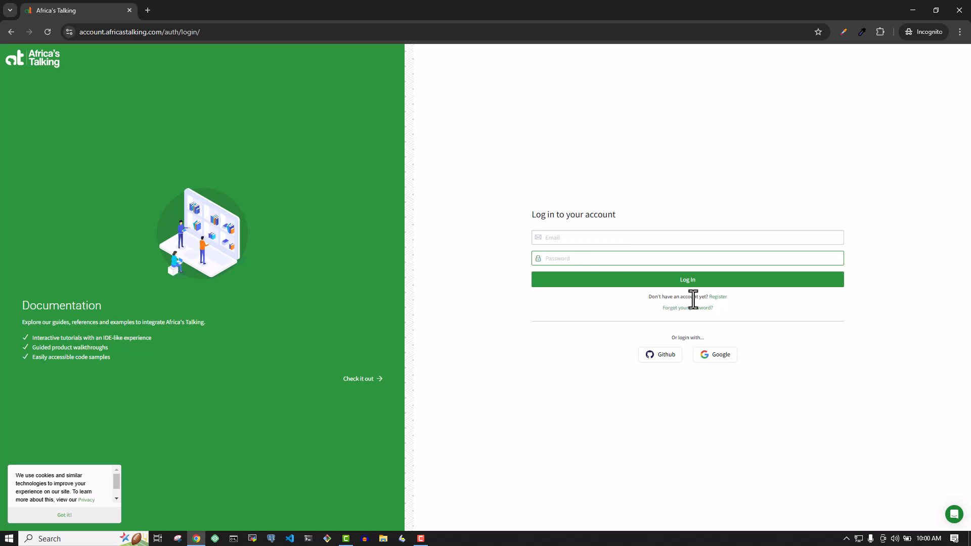
left_click(716, 298)
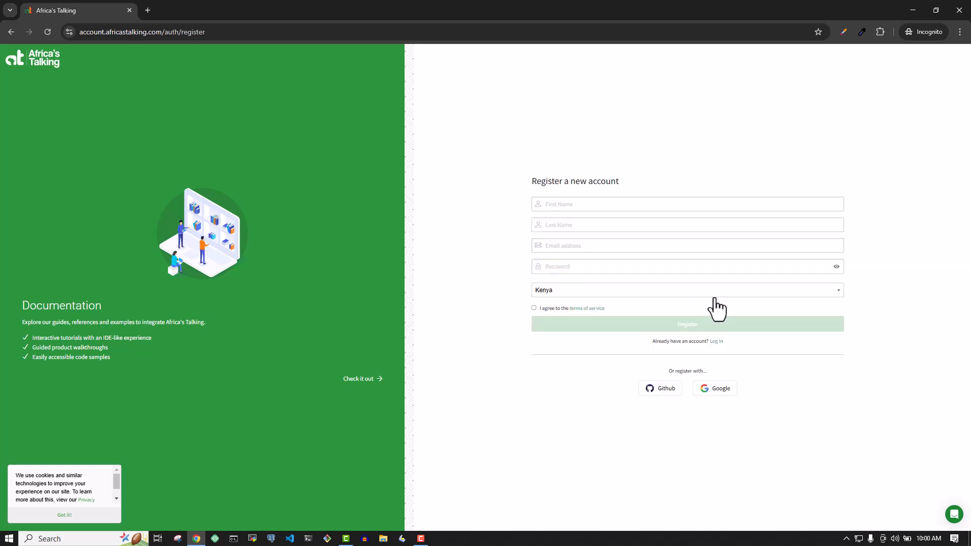
Move through the registration form's First Name, Password and Email fields, leaving them empty.
left_click(686, 203)
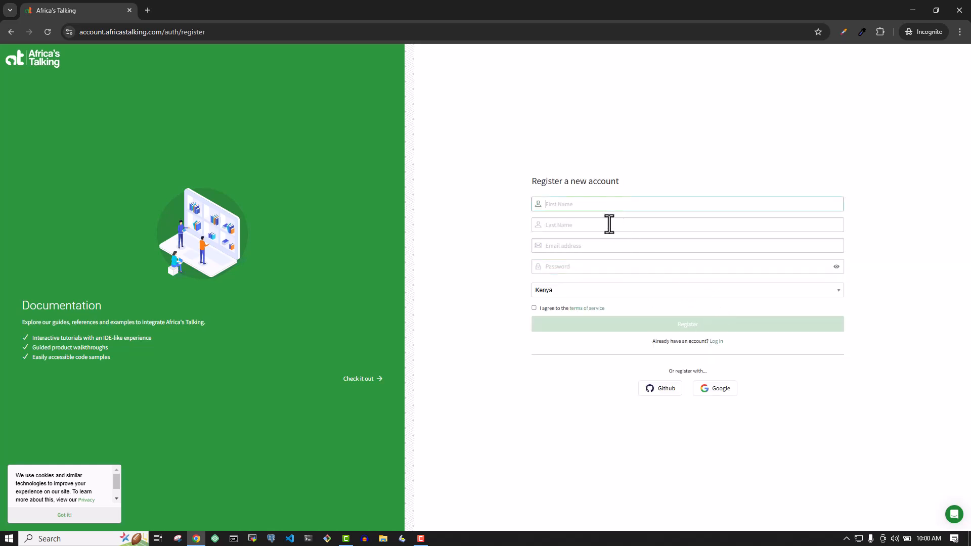
left_click(686, 245)
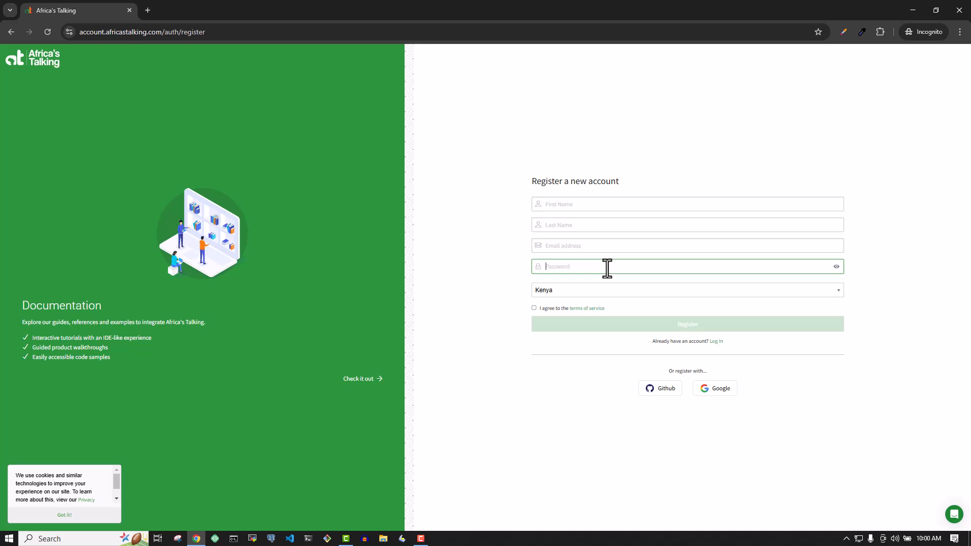
mouse_move(614, 262)
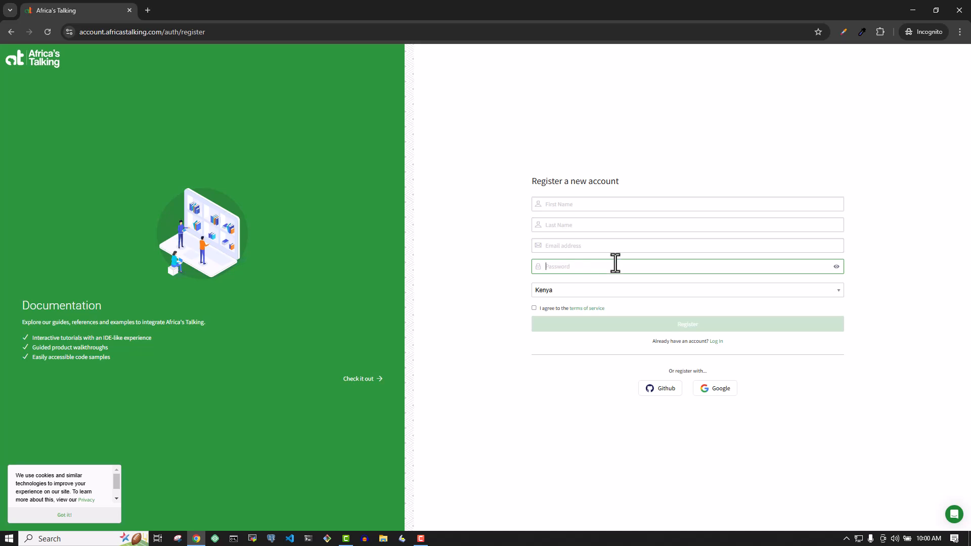
left_click(685, 245)
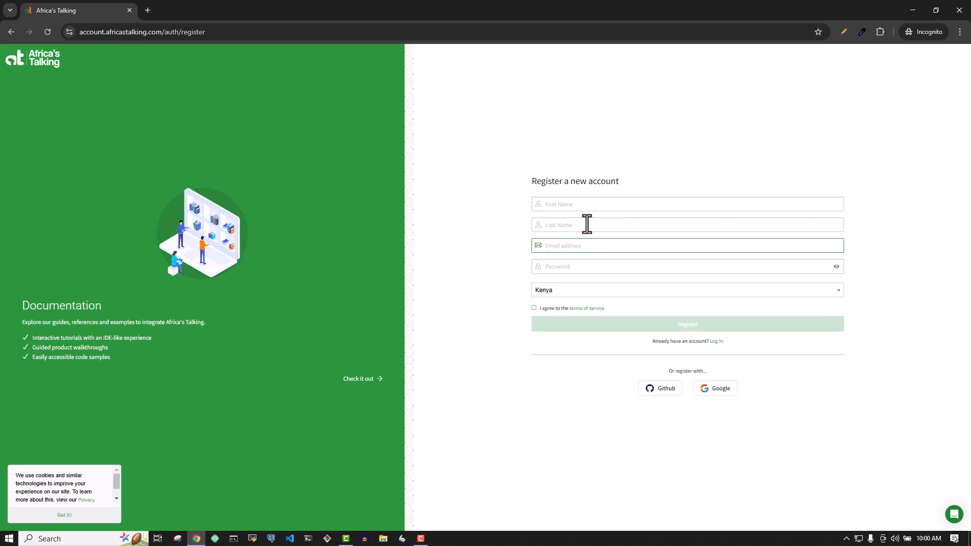
left_click(680, 203)
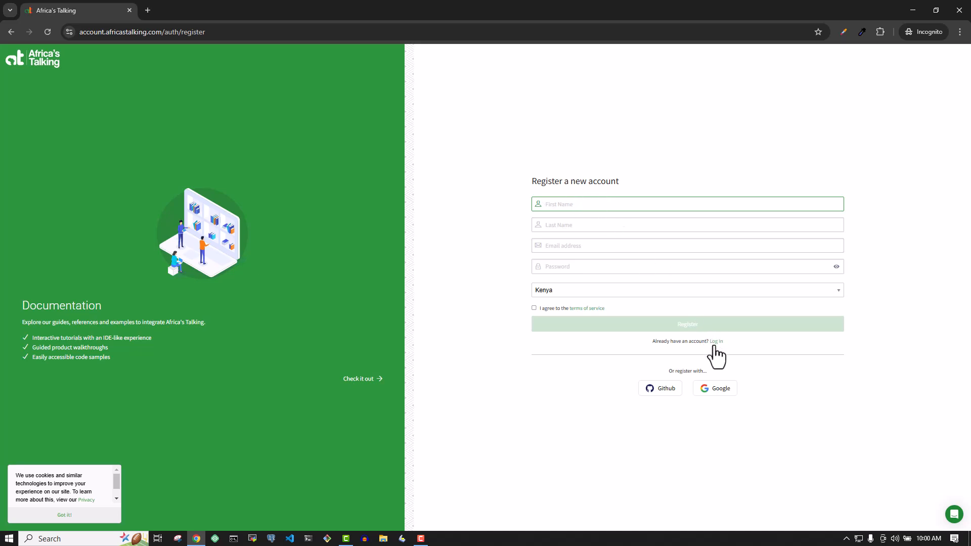
Log in with the 'oginga...7@gm' email and password, then continue past two-factor verification to the dashboard.
left_click(716, 340)
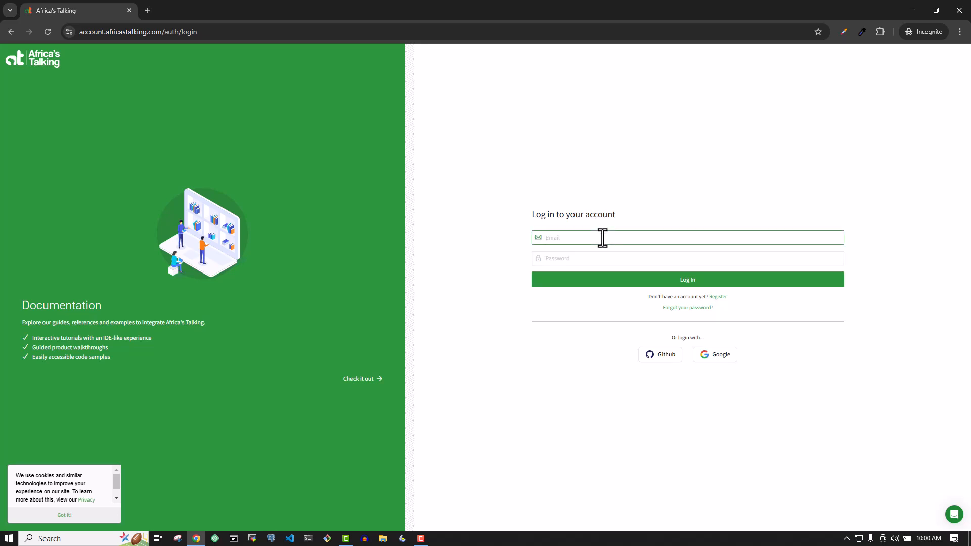
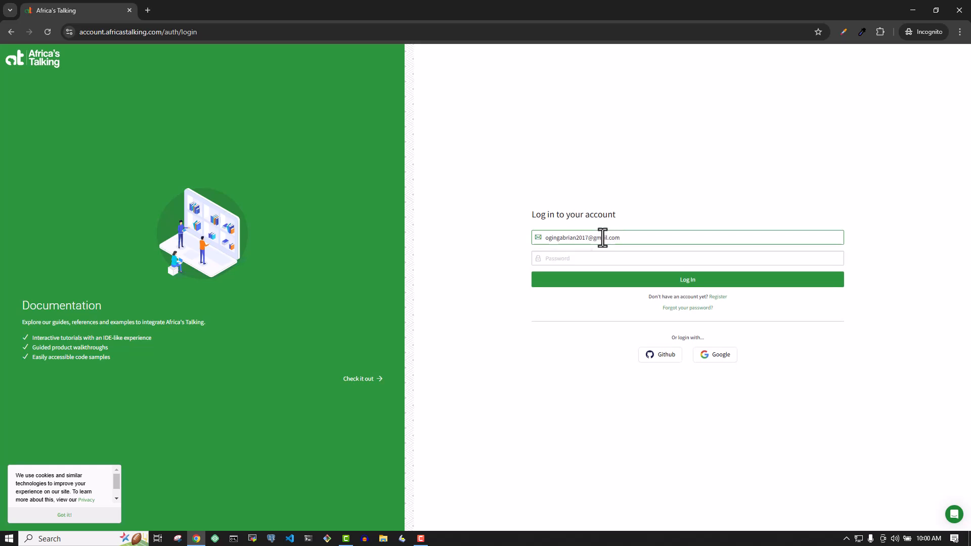
left_click(687, 258)
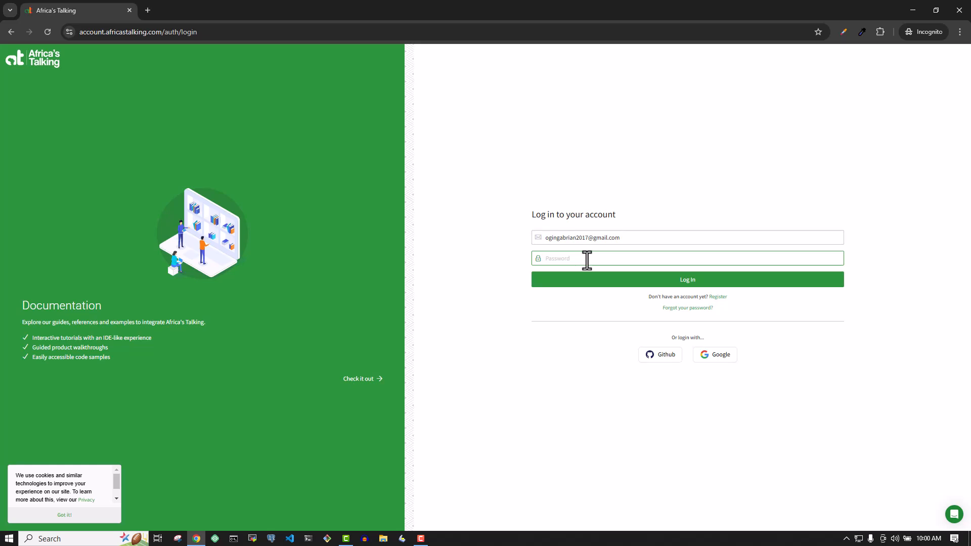
type("password")
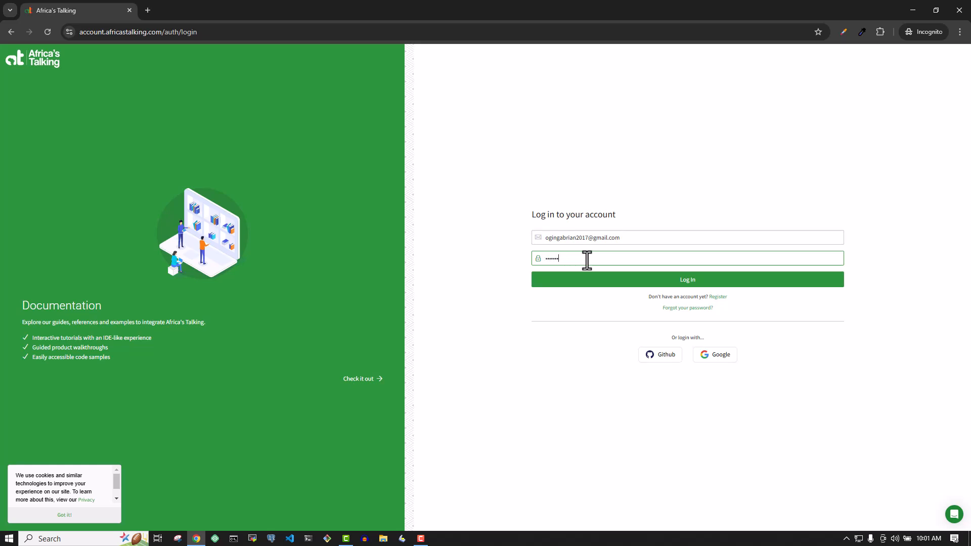
left_click(686, 279)
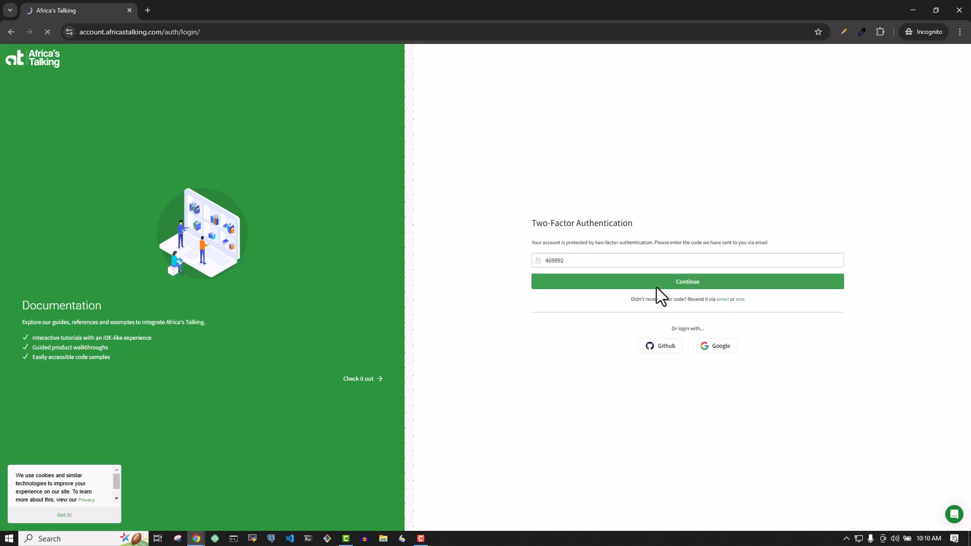
left_click(687, 281)
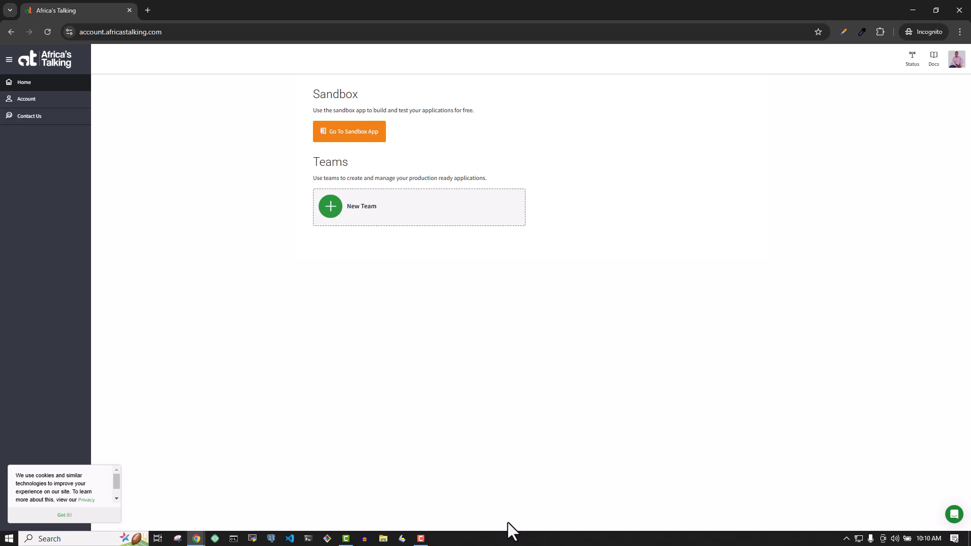
mouse_move(610, 419)
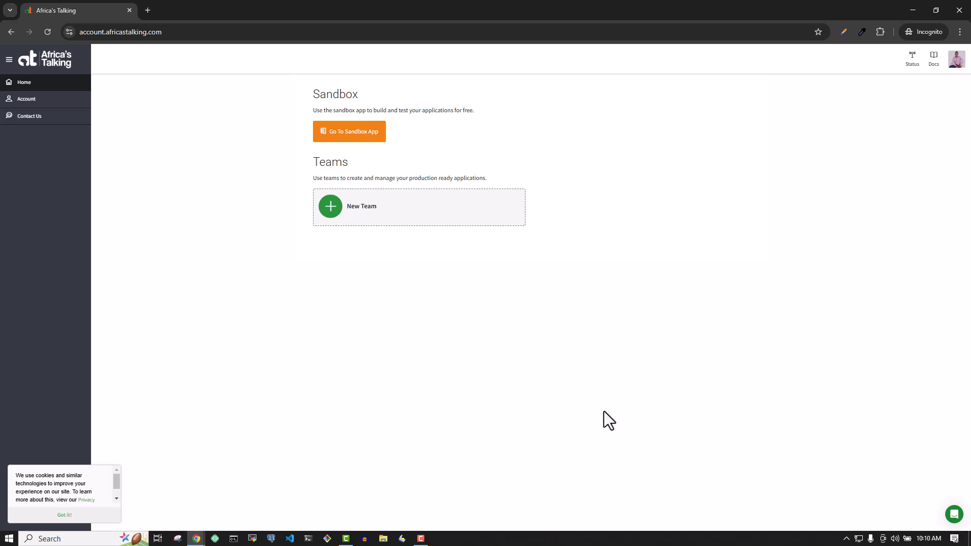
mouse_move(598, 401)
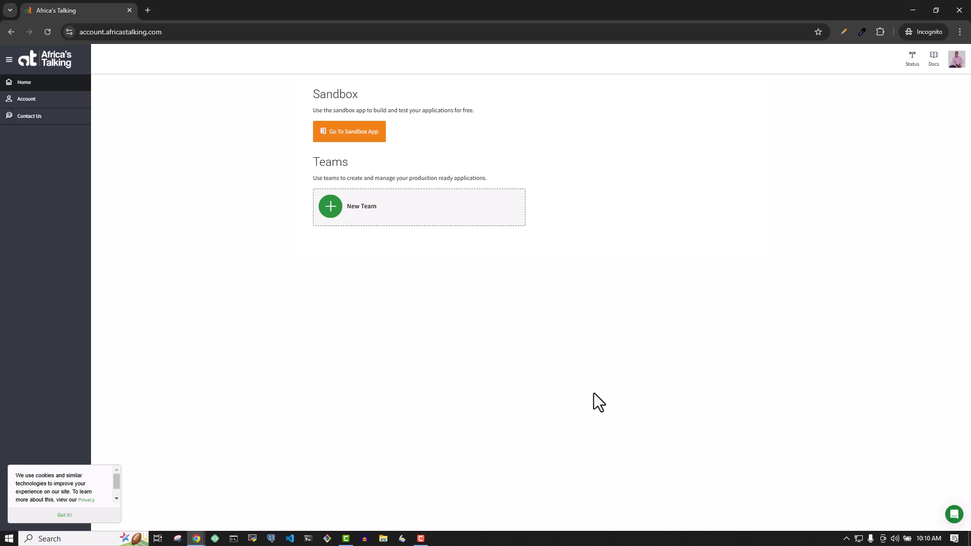
mouse_move(499, 357)
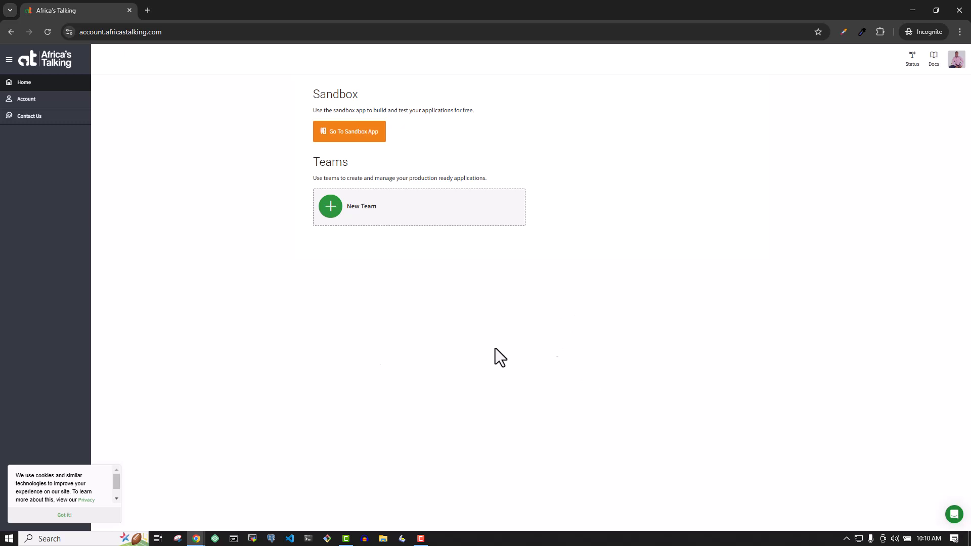
mouse_move(377, 165)
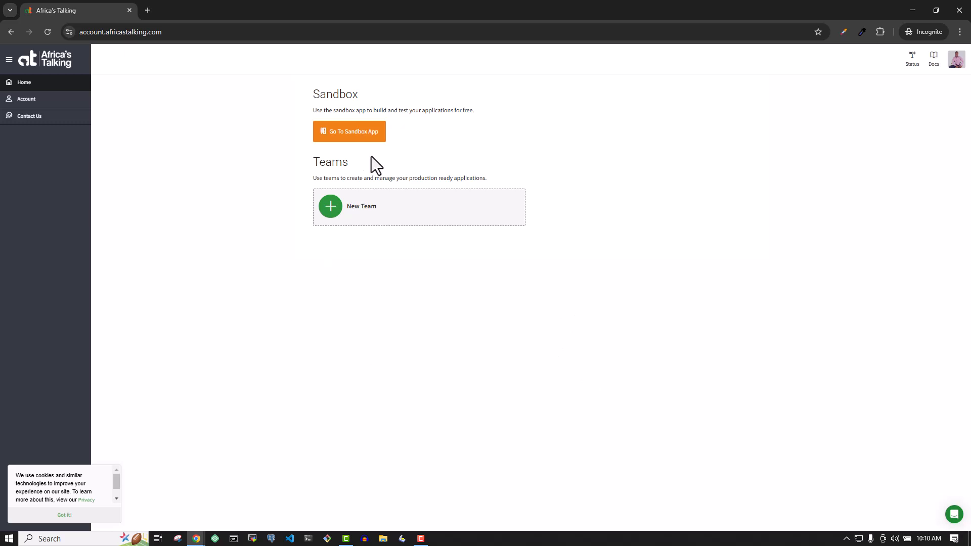
mouse_move(366, 140)
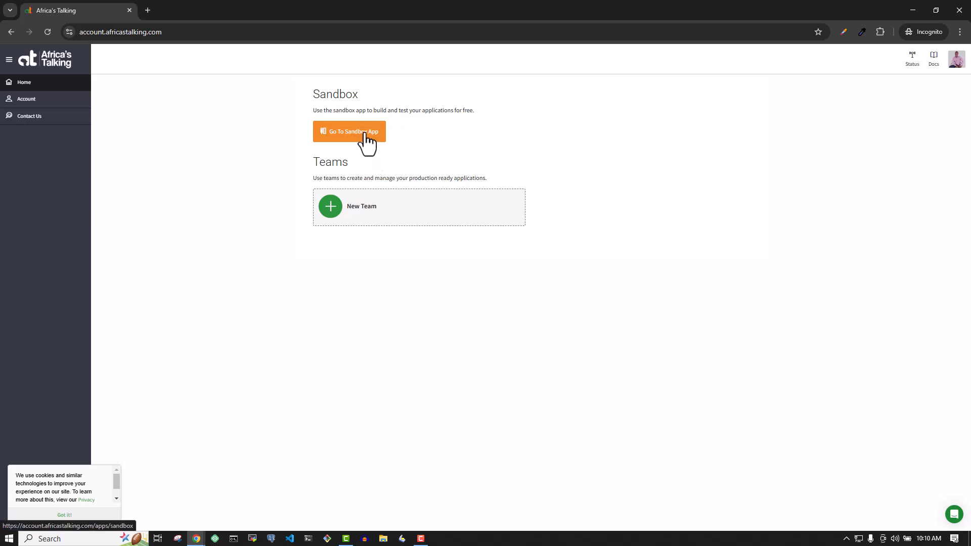
Go into the sandbox app and show the USSD Service Codes list with the existing shared code.
left_click(350, 132)
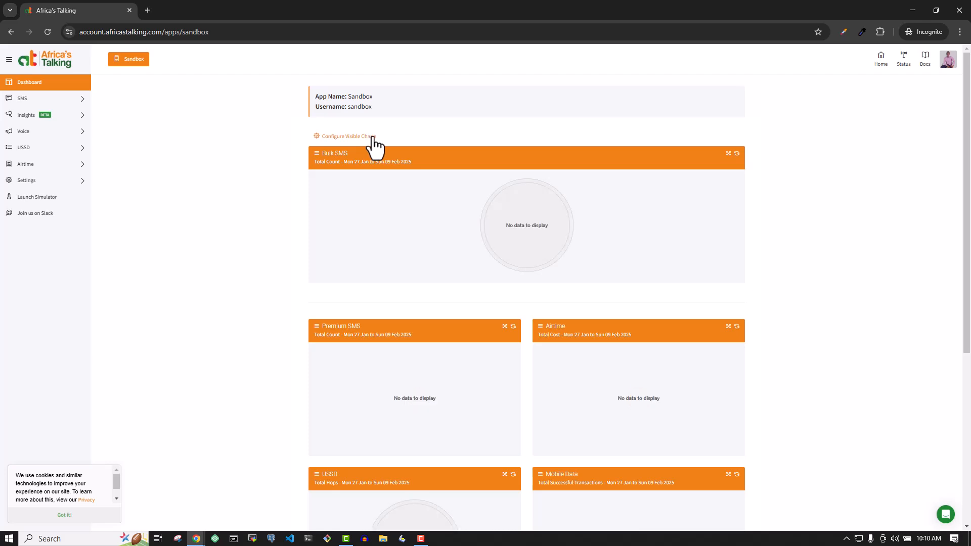
mouse_move(385, 145)
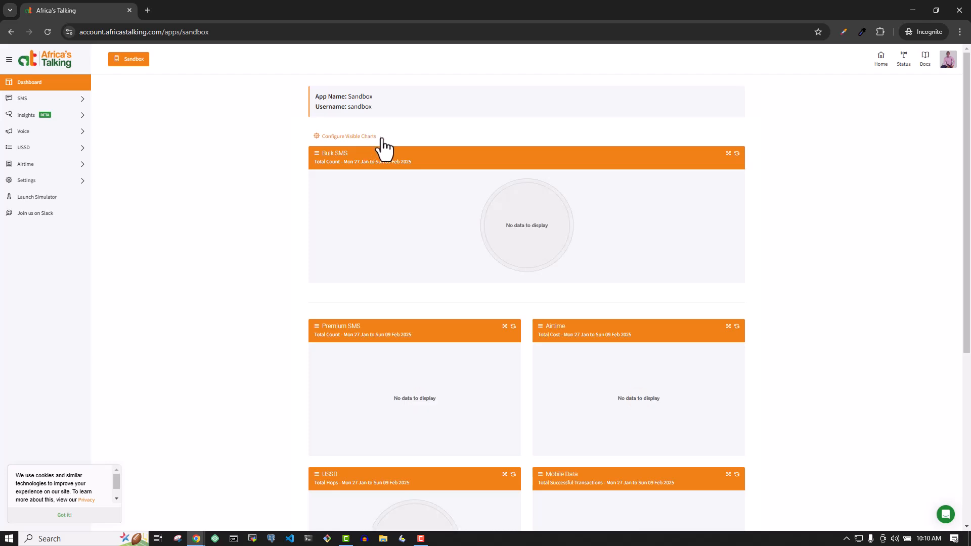
mouse_move(219, 149)
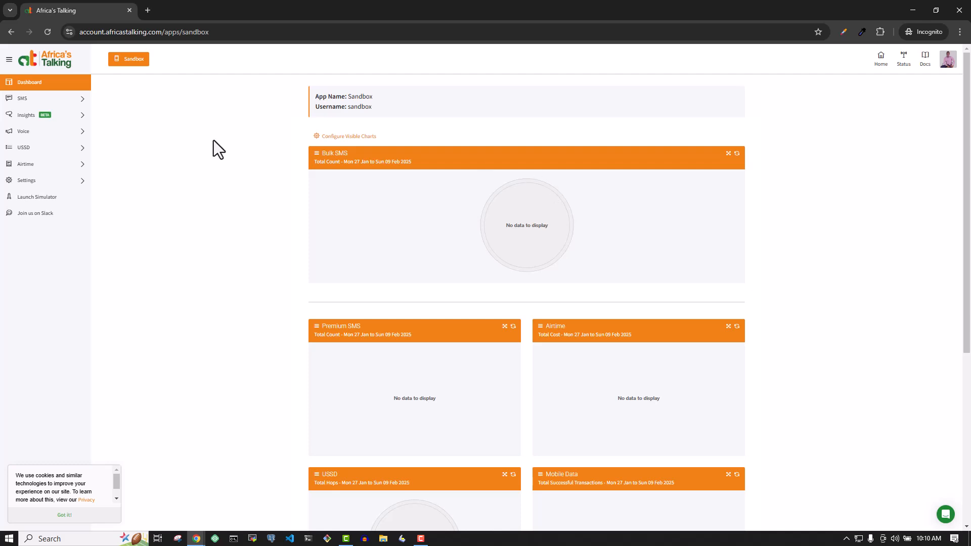
mouse_move(137, 154)
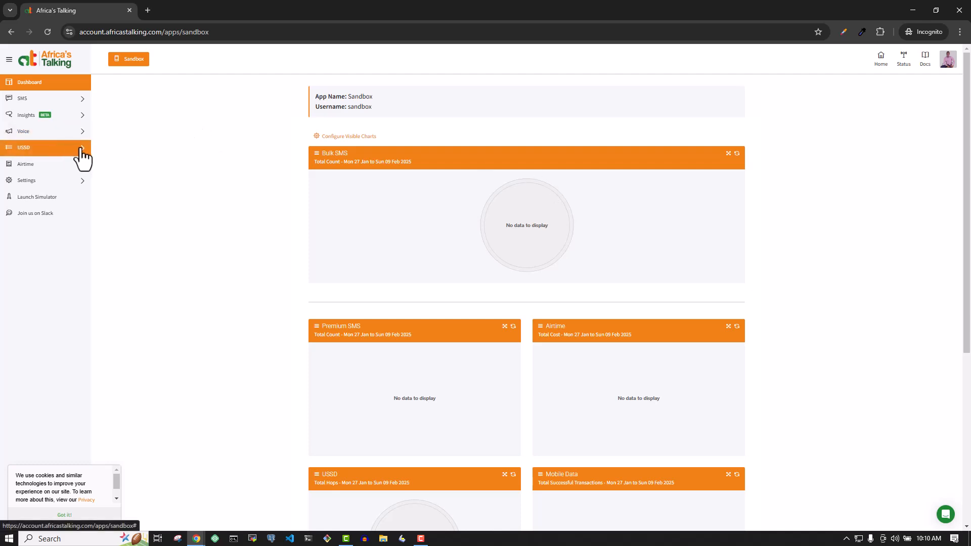
left_click(23, 148)
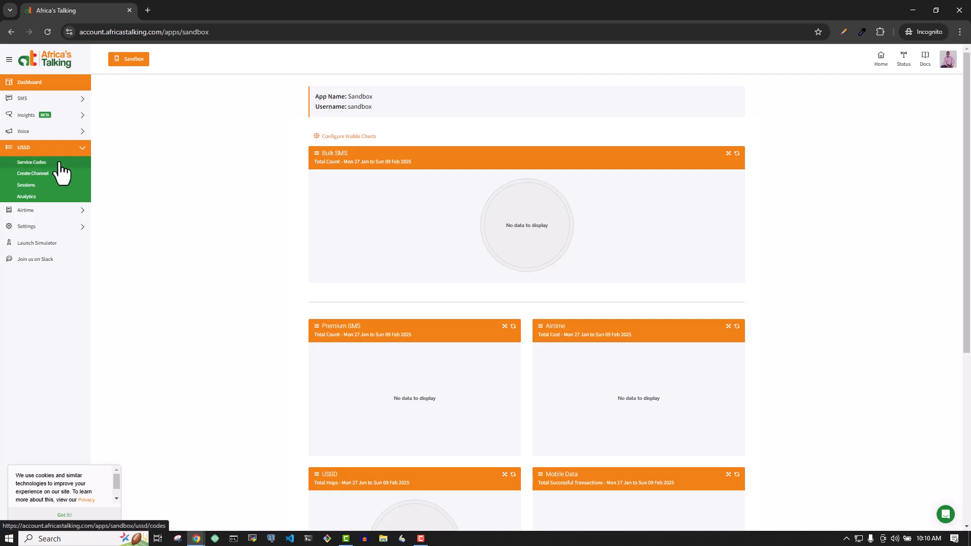
left_click(31, 162)
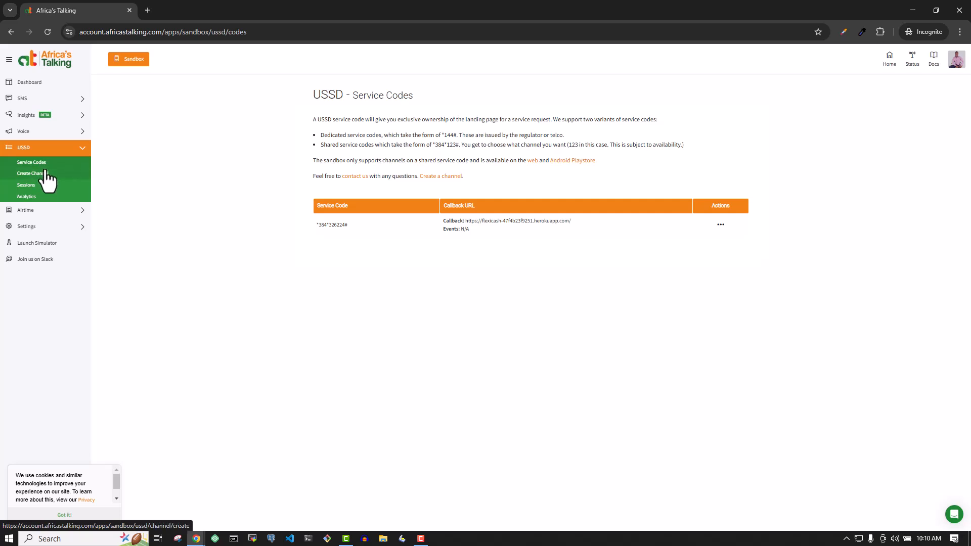
Create a new shared USSD channel *384*326256# with the same callback URL as *384*326224#.
left_click(33, 173)
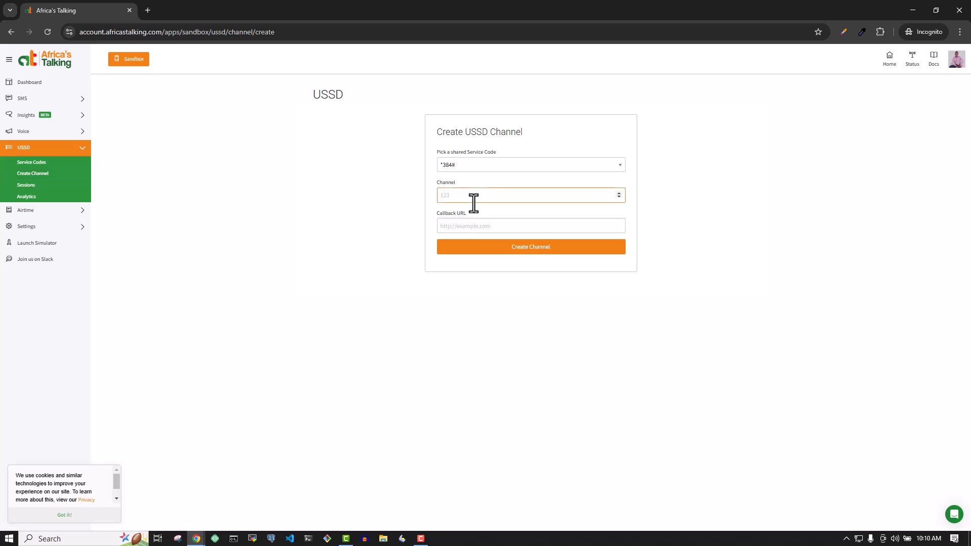
left_click(529, 246)
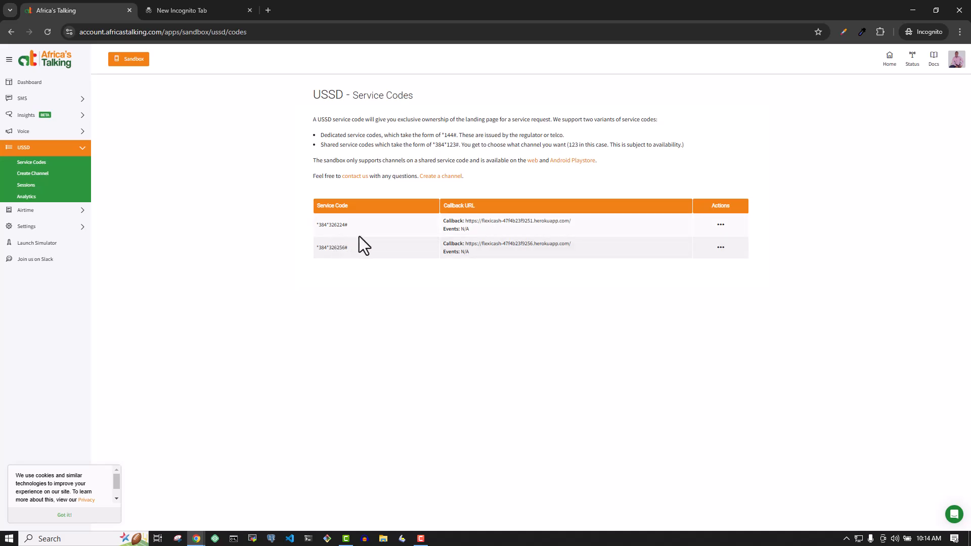
mouse_move(241, 176)
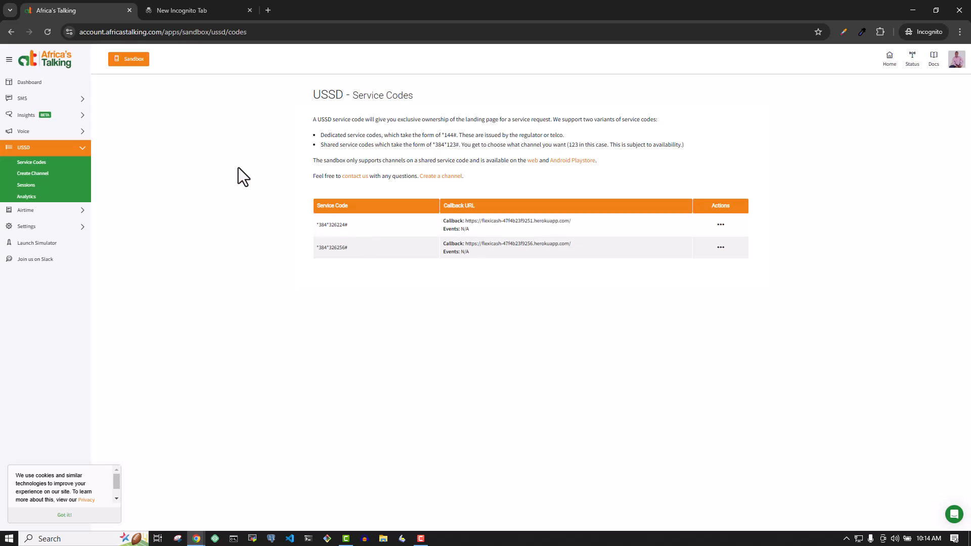
mouse_move(230, 165)
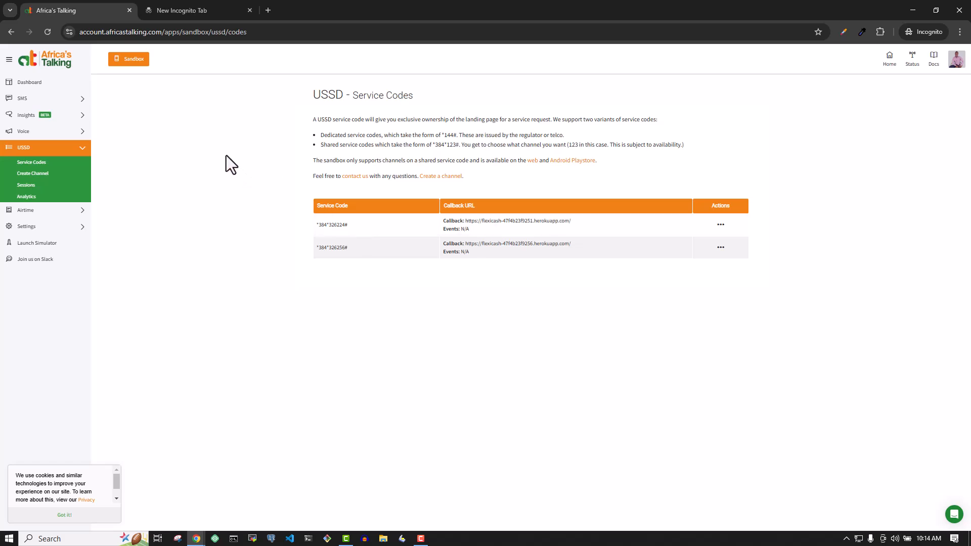
mouse_move(101, 213)
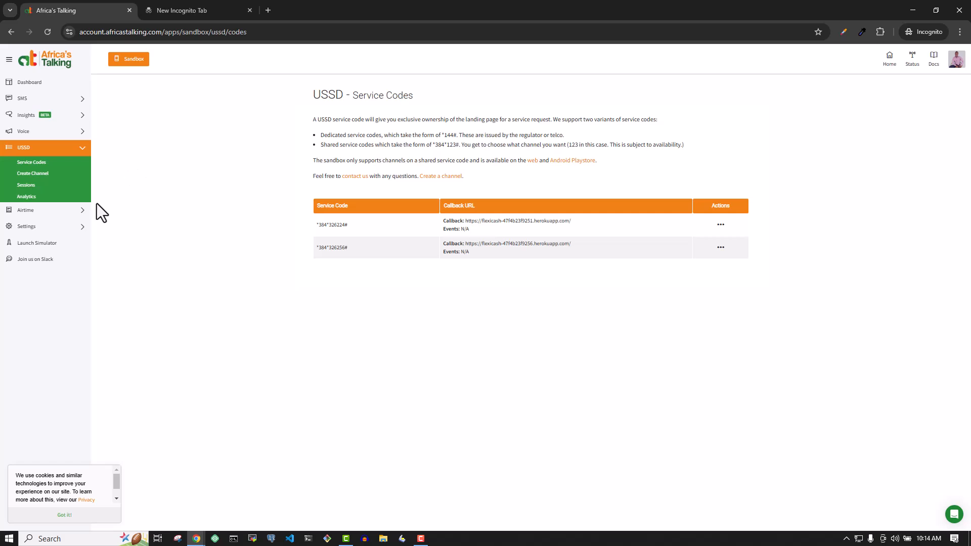
Visit the Settings API Key page with its empty password request form, then leave for the sandbox dashboard.
left_click(26, 180)
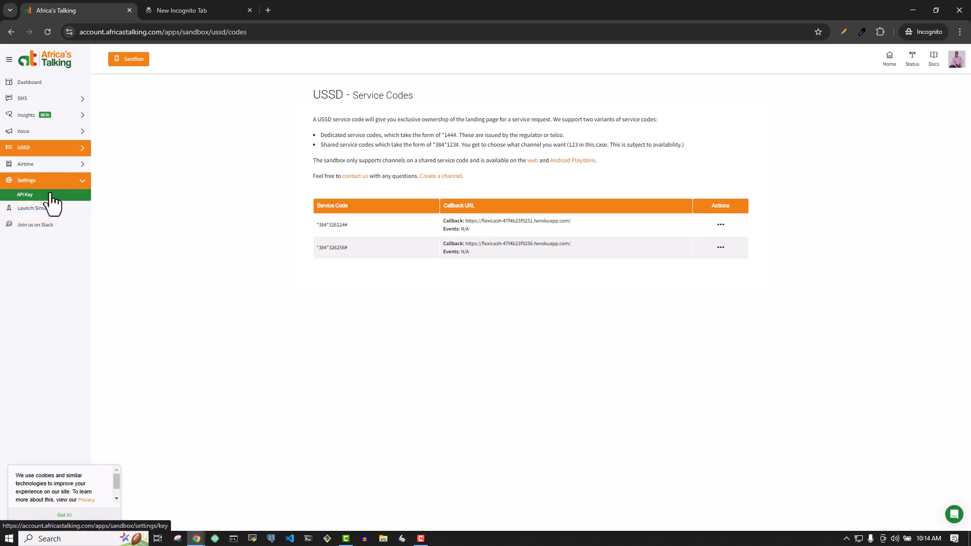
left_click(25, 194)
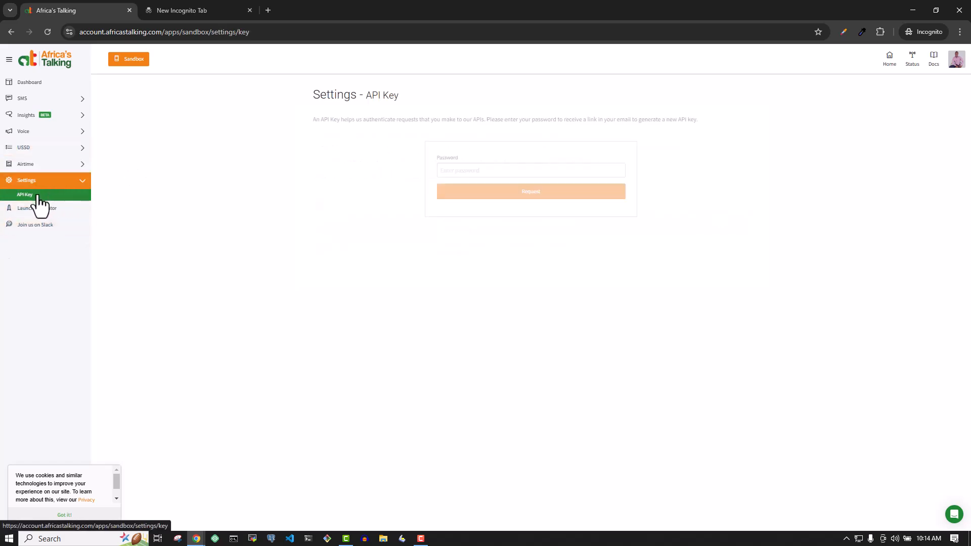
left_click(530, 169)
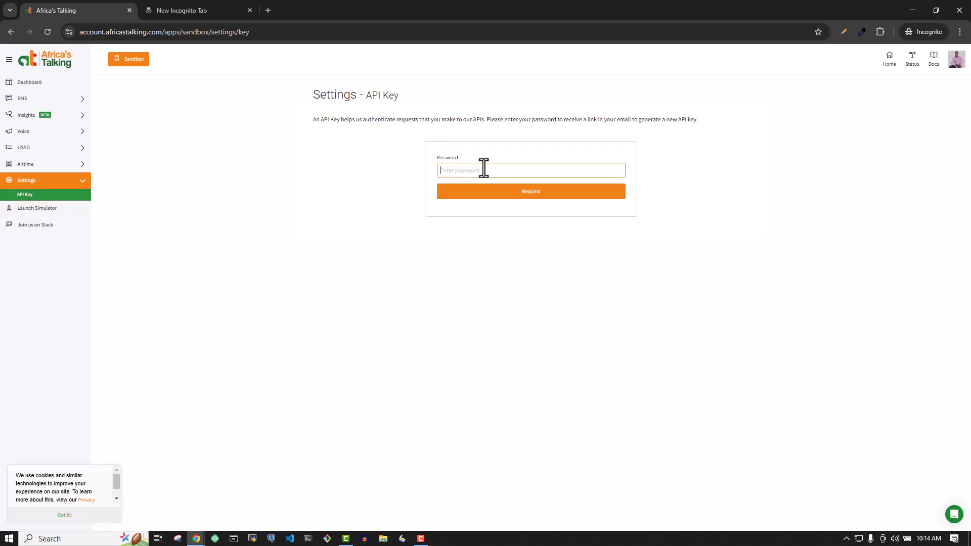
mouse_move(529, 188)
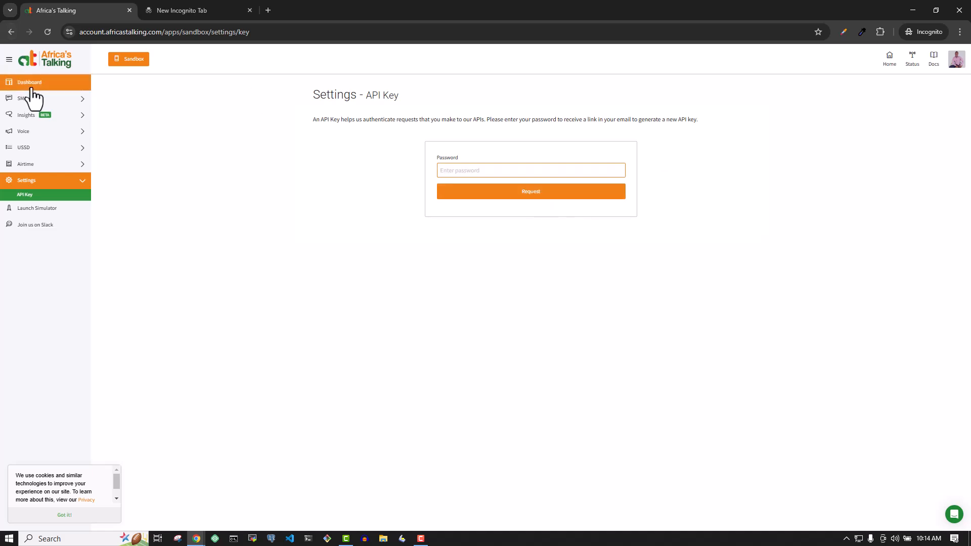
left_click(30, 81)
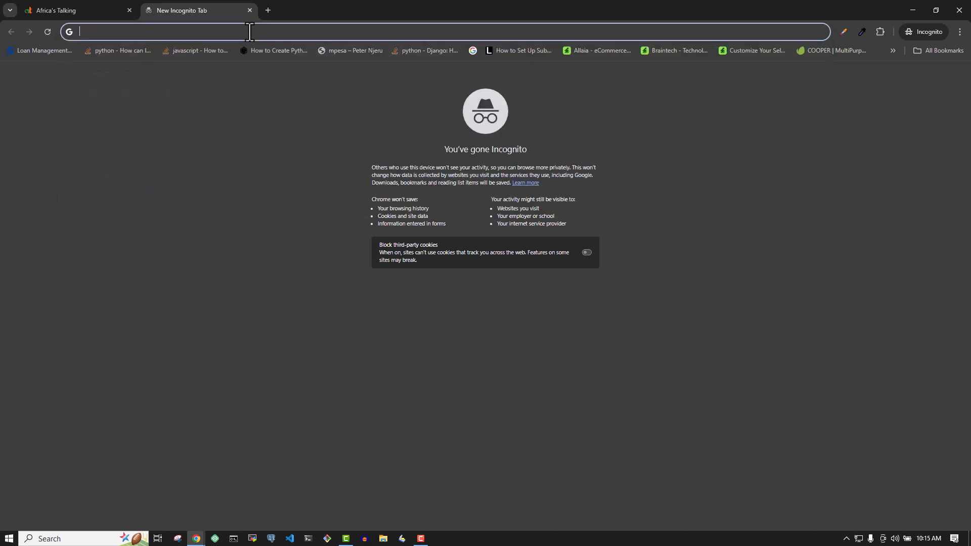
Search 'instasend' in the incognito tab and open the IntaSend Payment Gateway result.
type("ins")
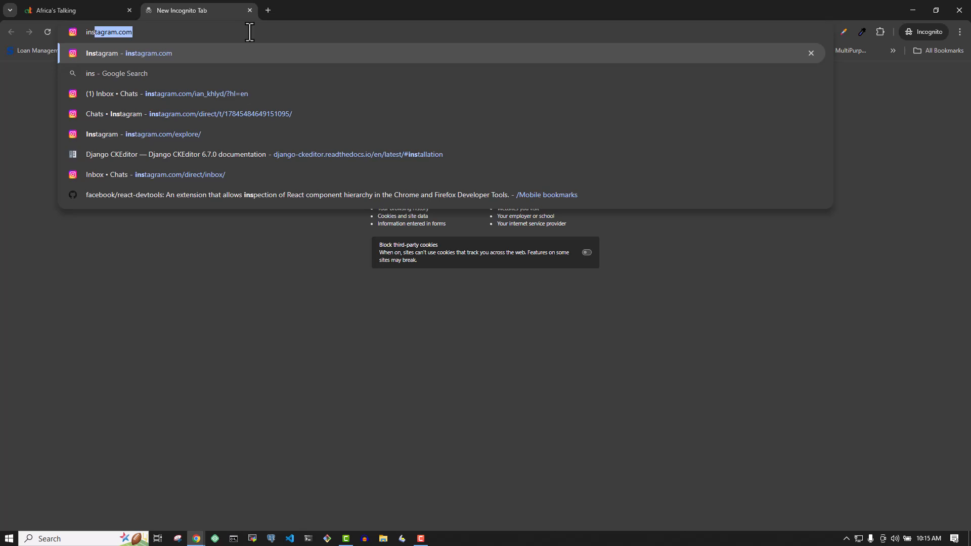
type("a")
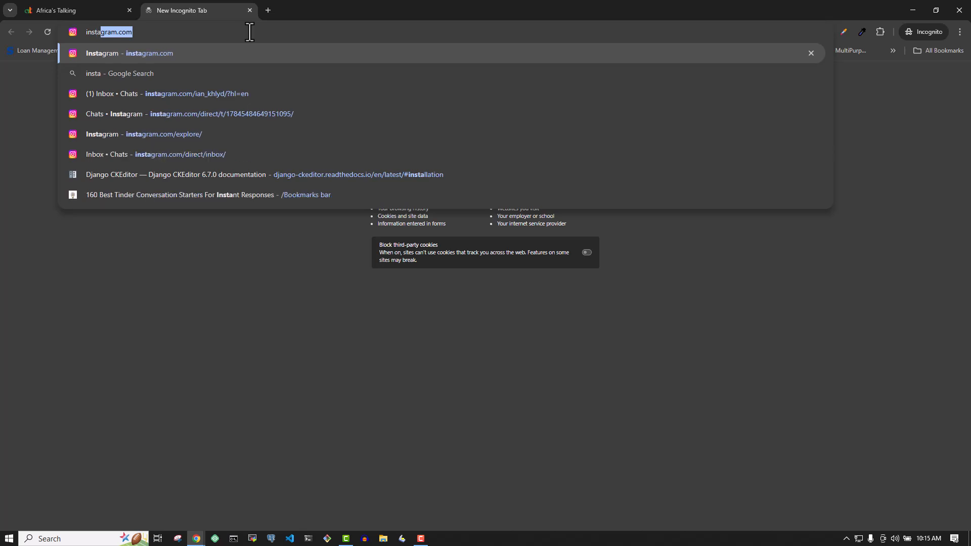
type("instase")
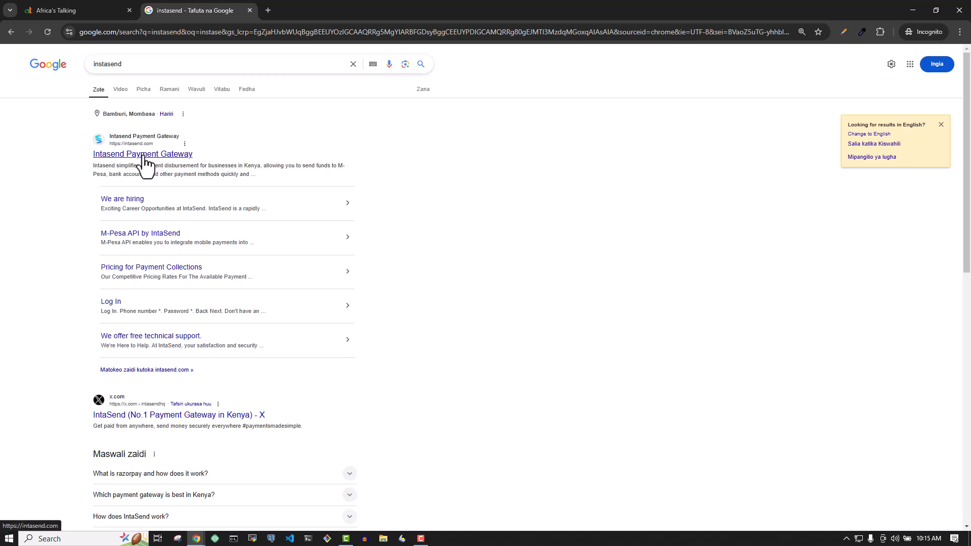
left_click(141, 153)
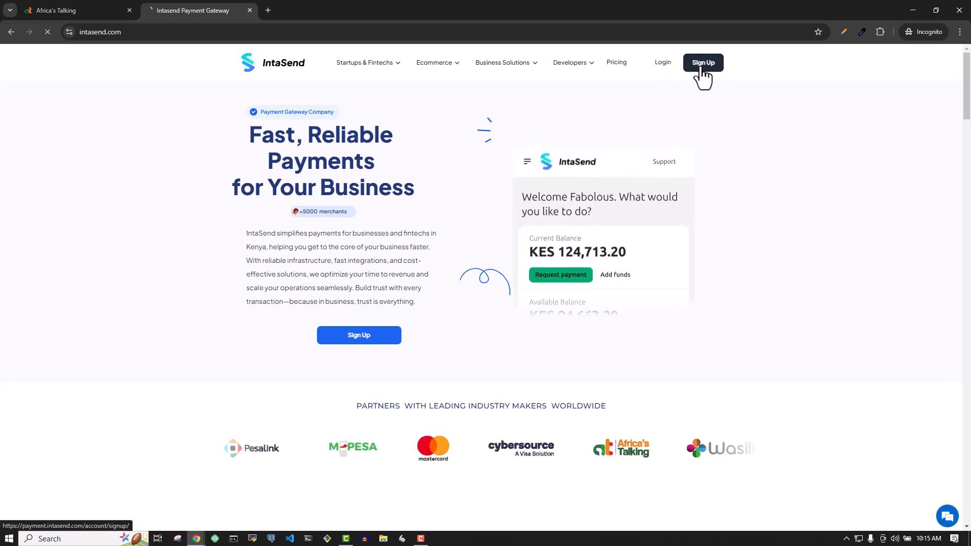
Browse the IntaSend sign-up form's email and referral fields, then load intasend.com in a new tab.
left_click(702, 62)
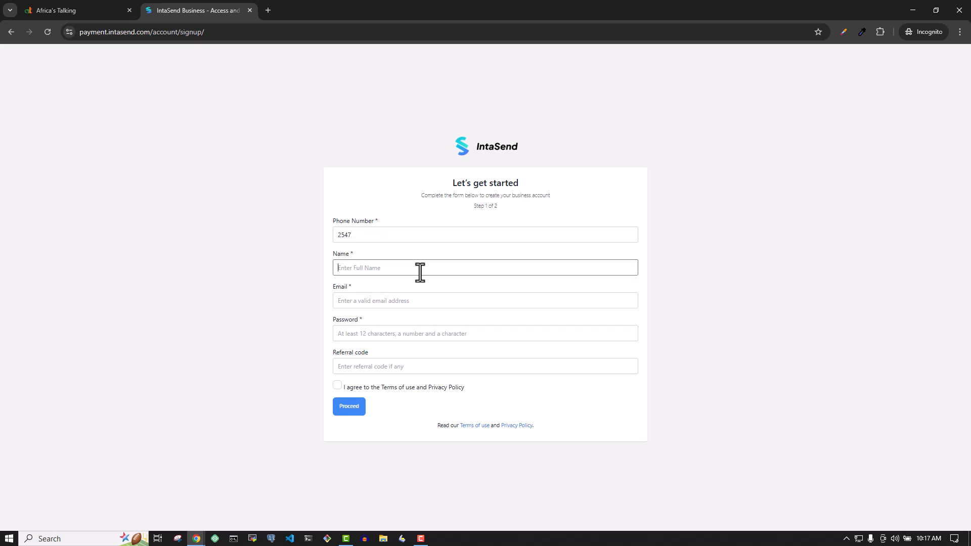
left_click(484, 300)
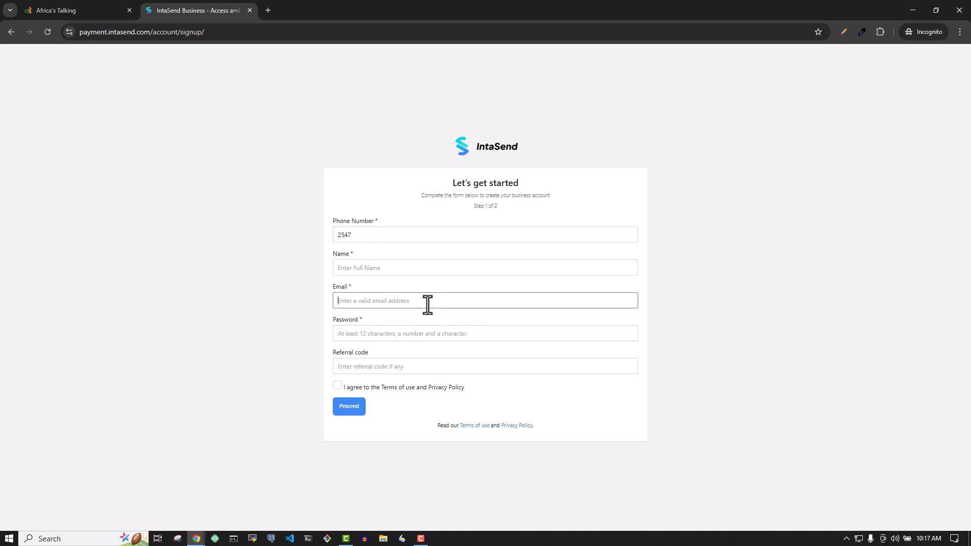
left_click(484, 333)
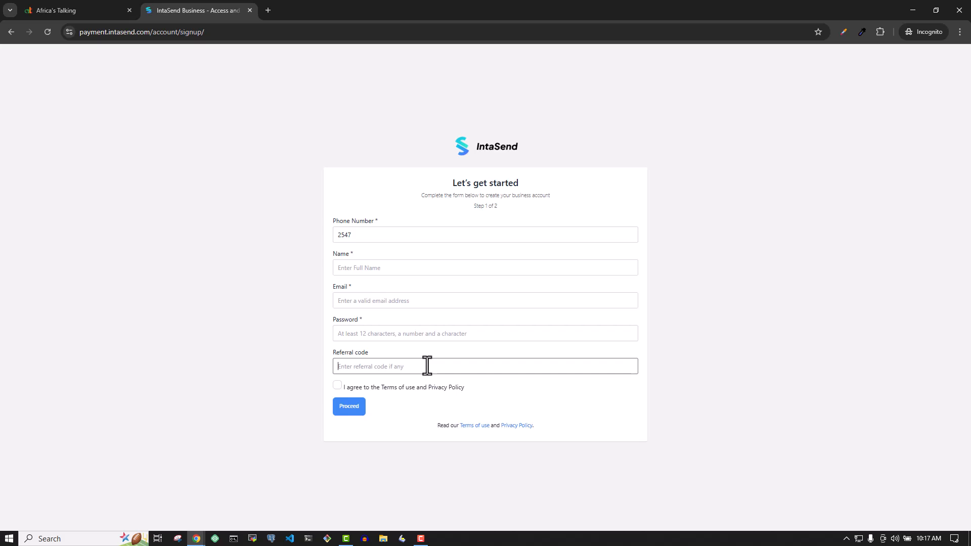
mouse_move(349, 407)
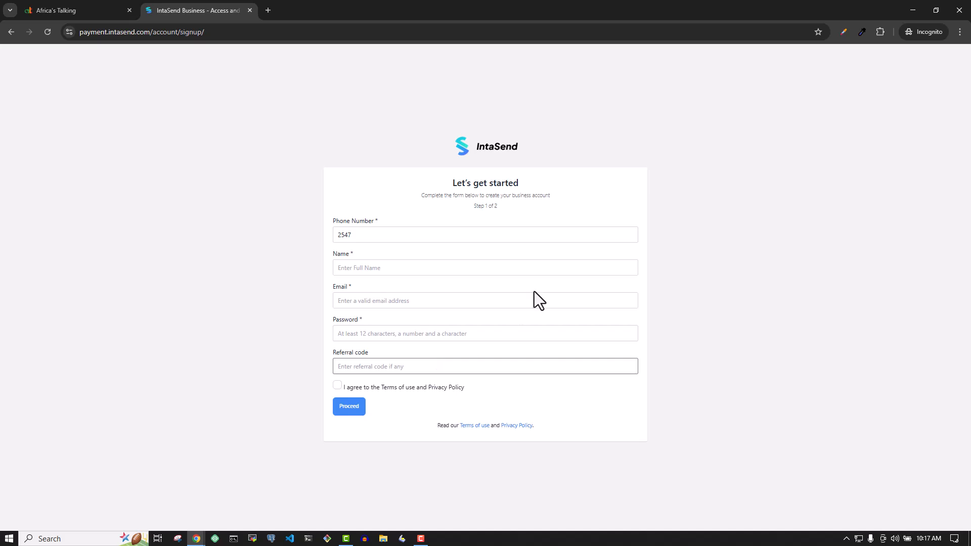
left_click(387, 10)
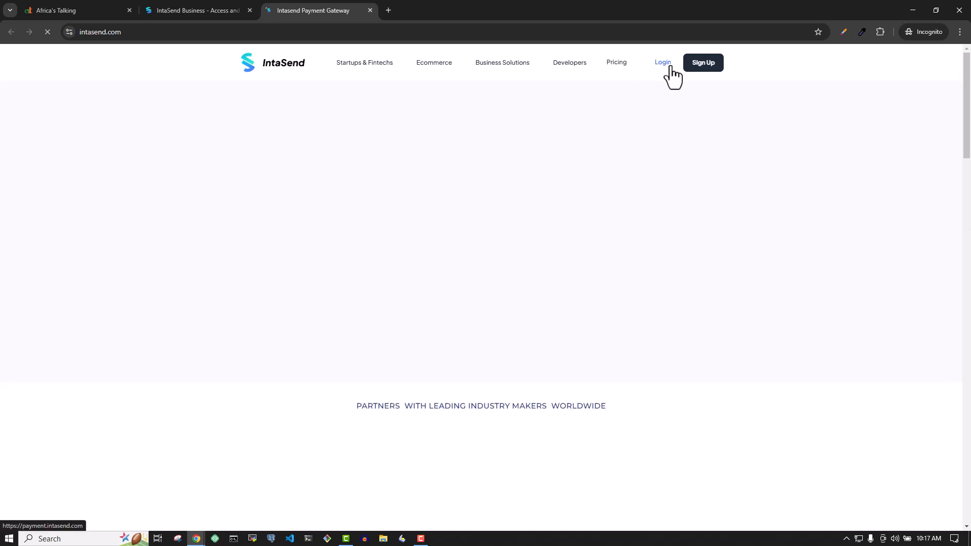
Sign in to IntaSend with the phone number ending 22 and password, passing reCAPTCHA.
left_click(662, 63)
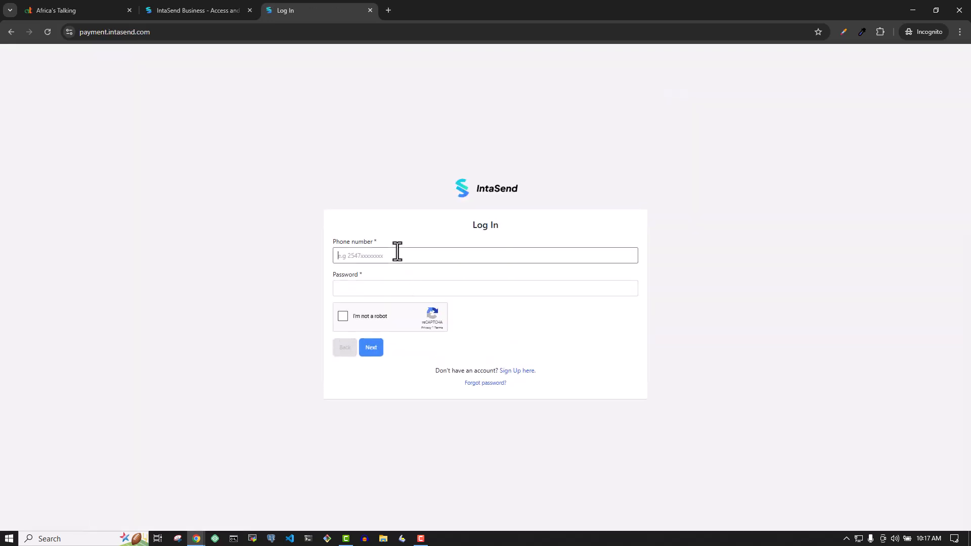
type("2")
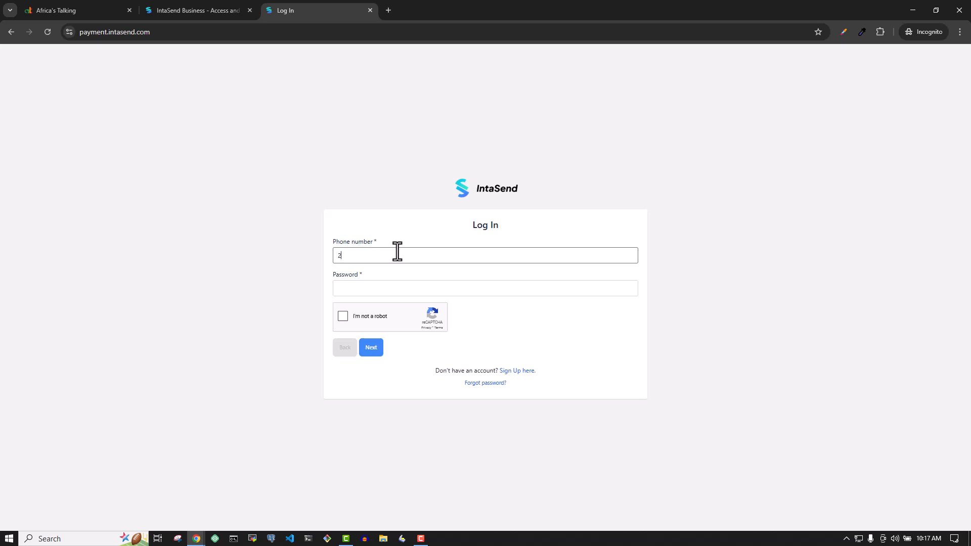
type("2")
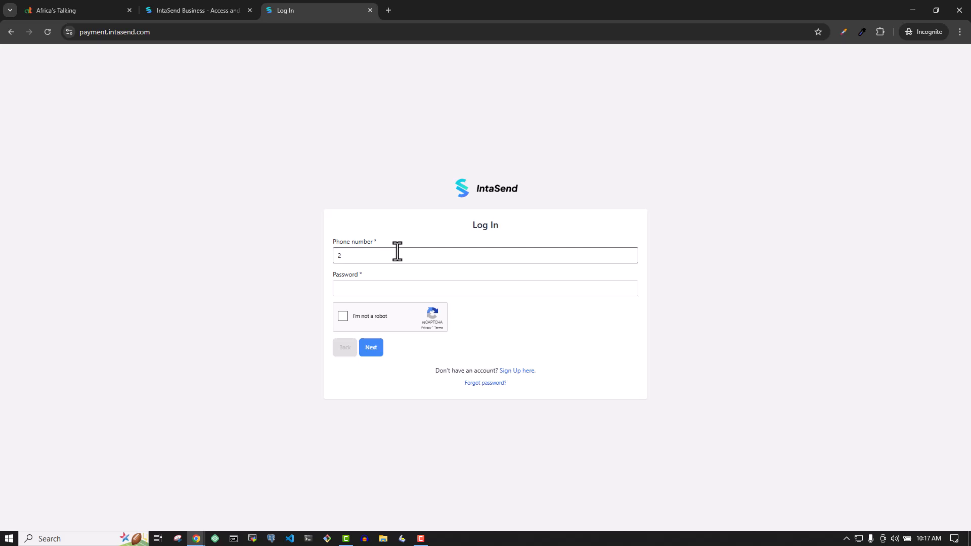
left_click(370, 347)
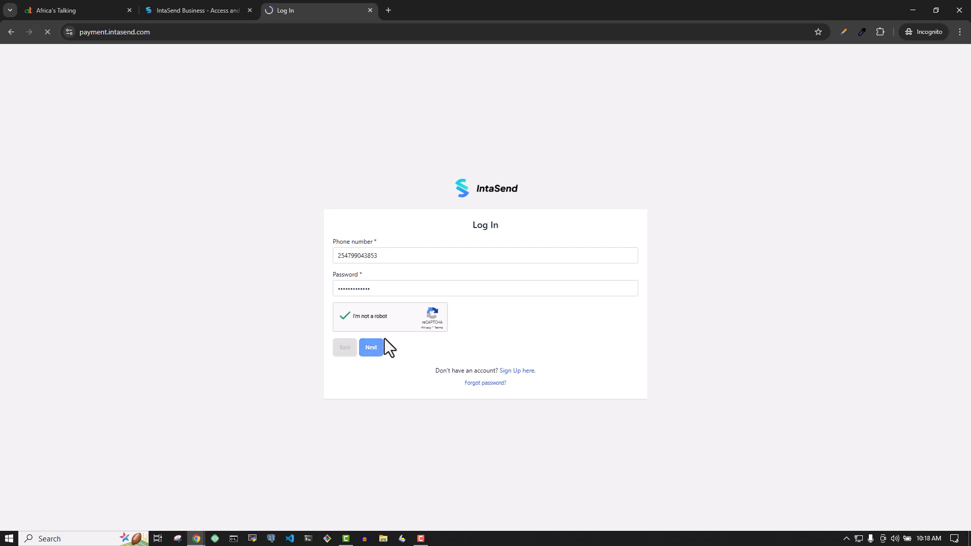
left_click(370, 347)
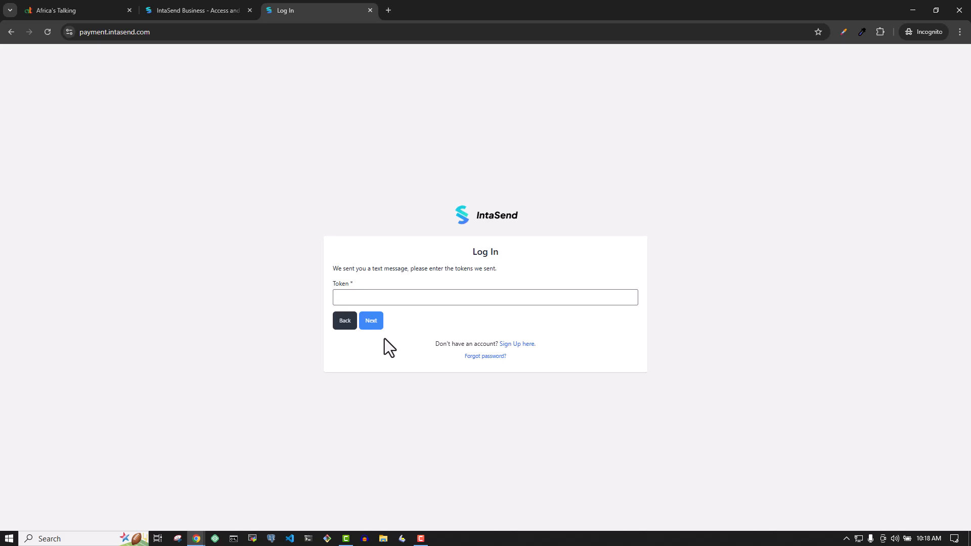
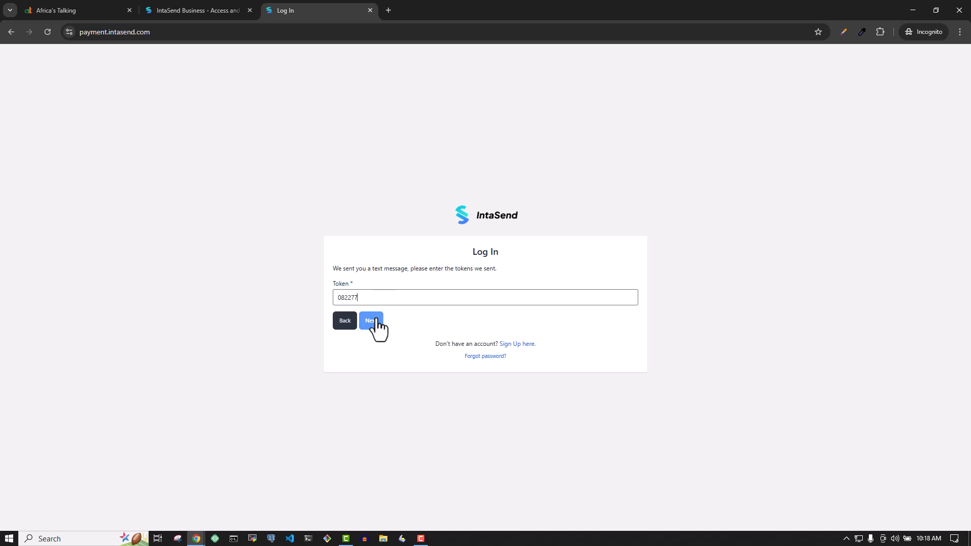
Submit the SMS token (digits 0, 8) to reach the business dashboard overview.
left_click(370, 320)
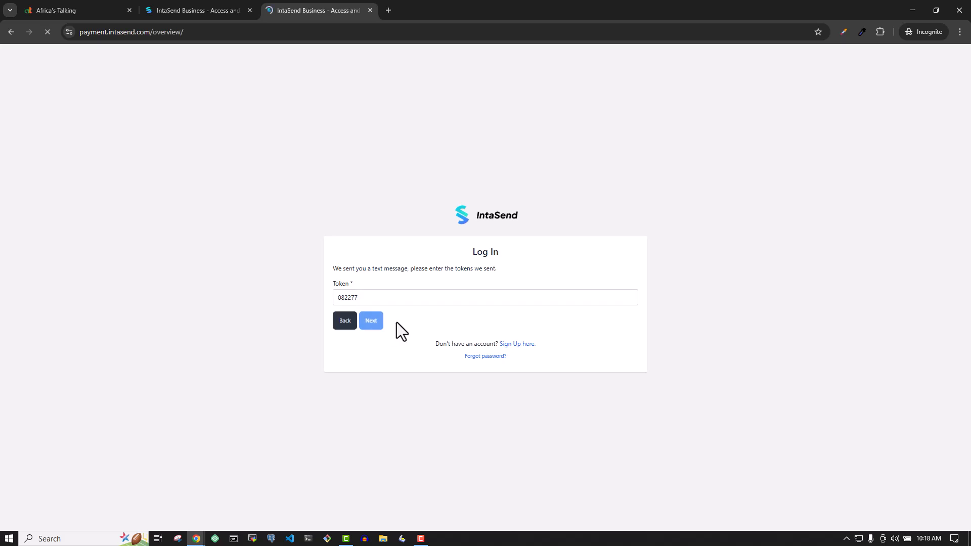
left_click(370, 321)
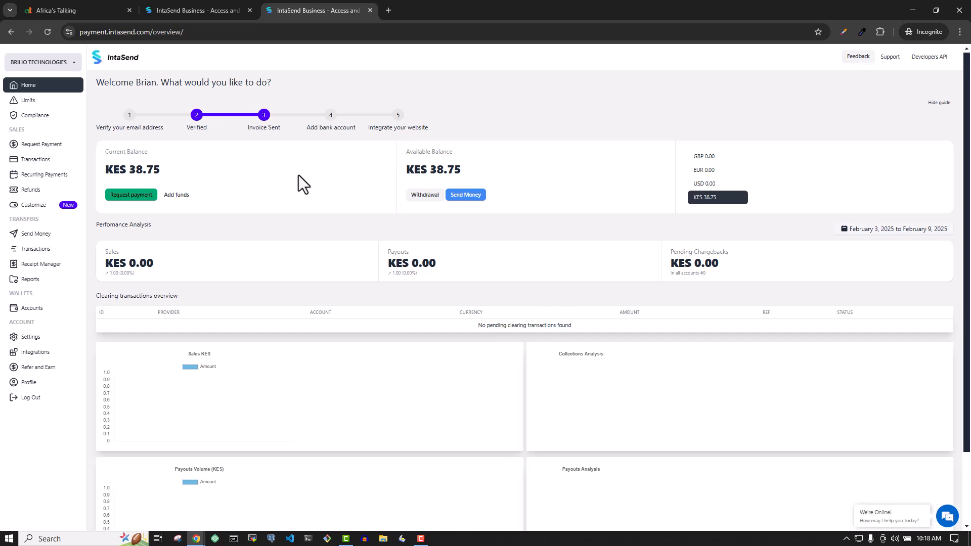
mouse_move(35, 352)
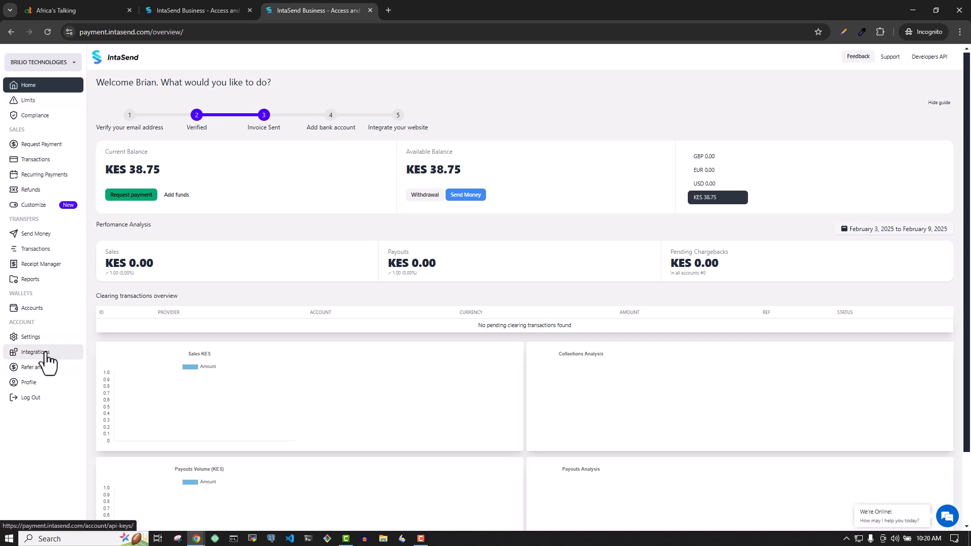
left_click(34, 352)
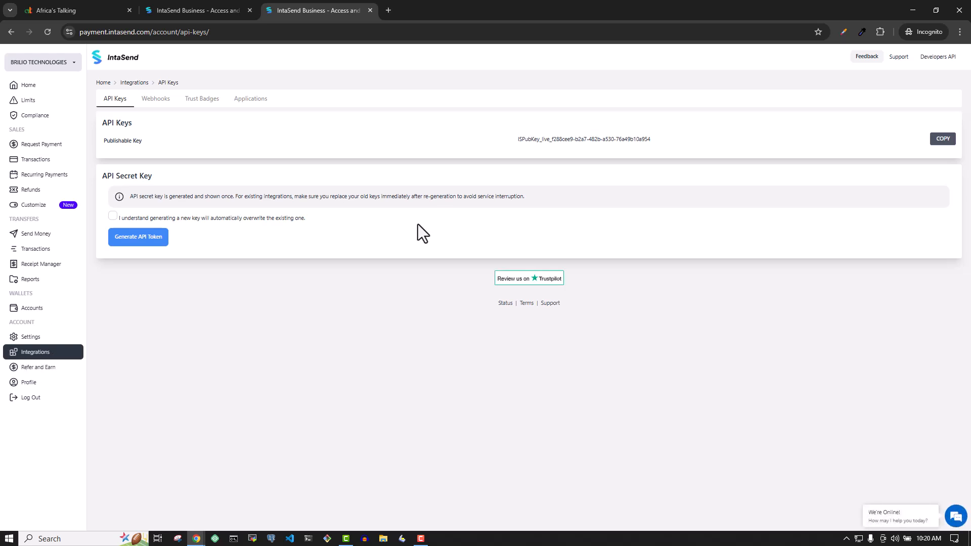
mouse_move(512, 201)
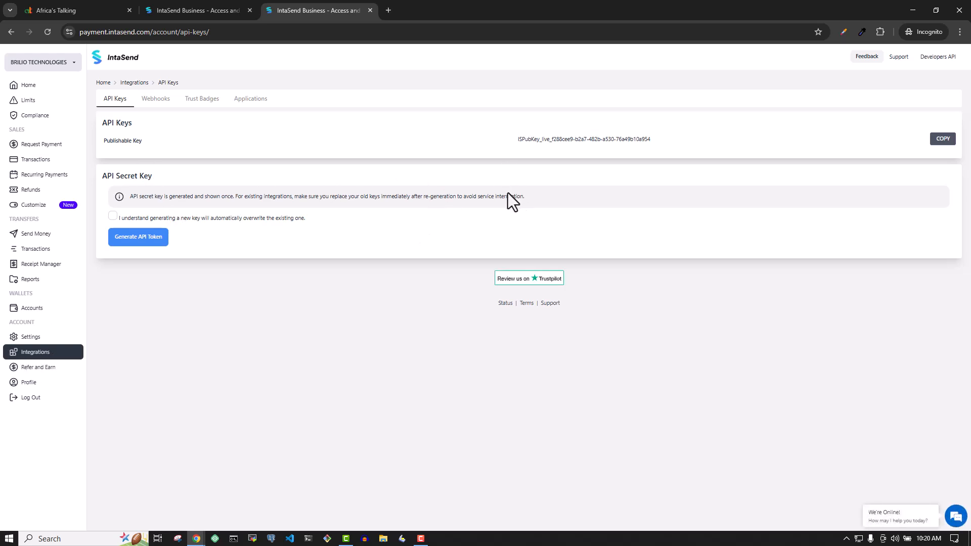
mouse_move(596, 183)
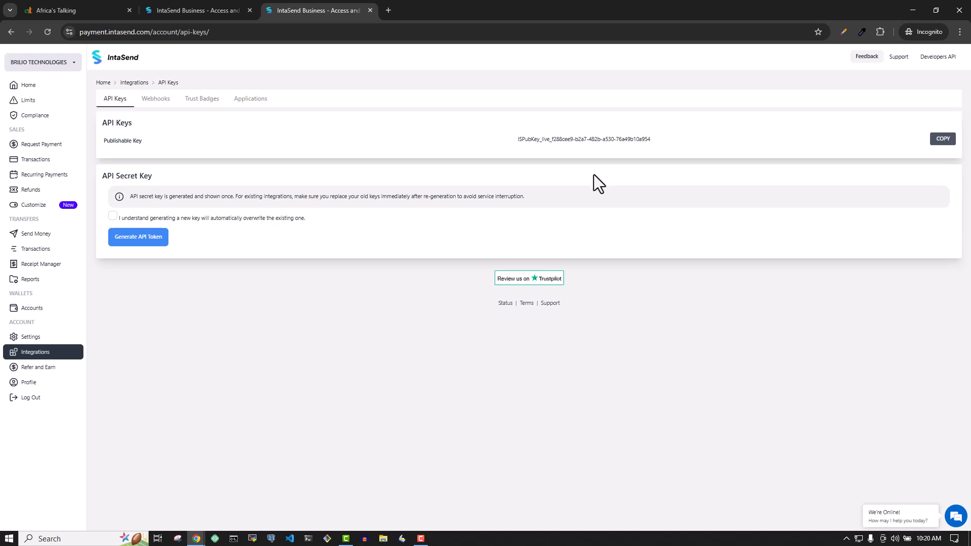
mouse_move(272, 150)
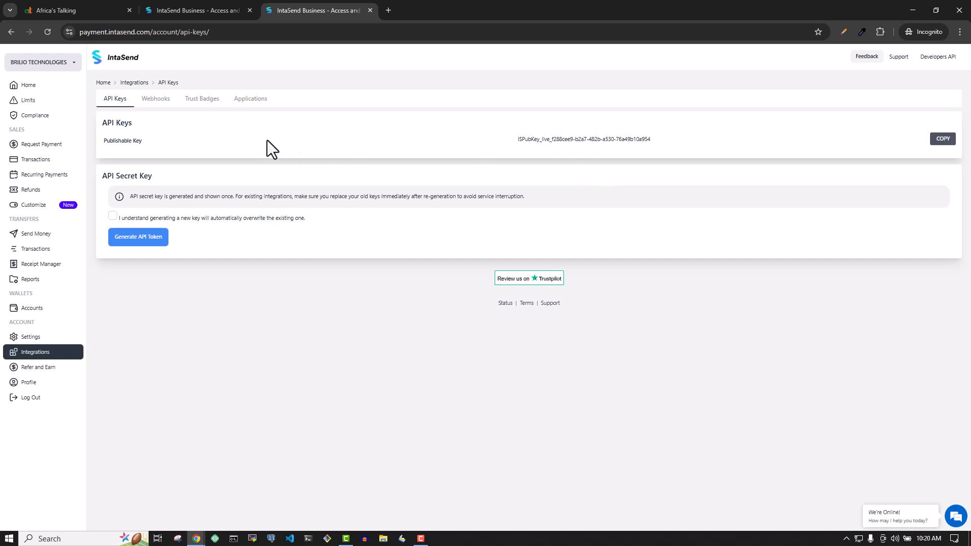
mouse_move(155, 99)
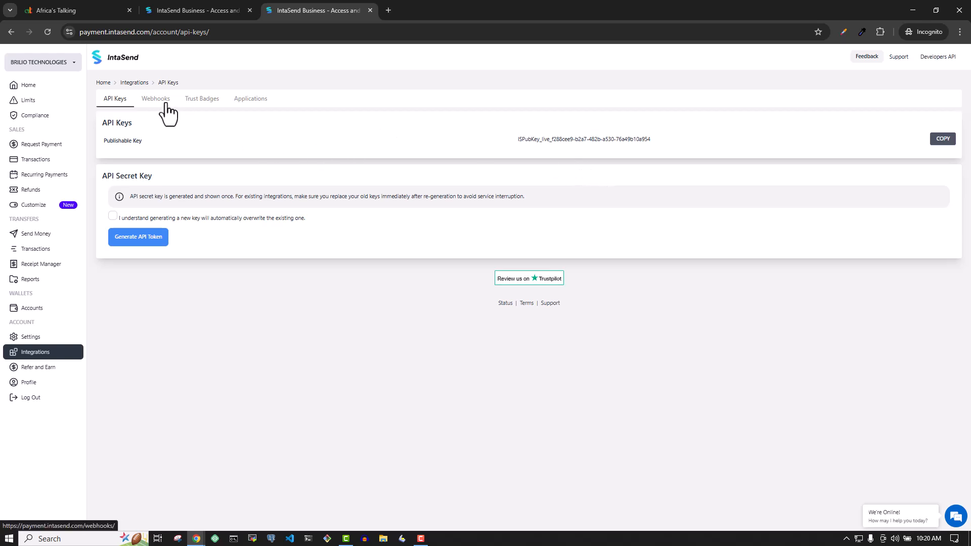
left_click(155, 98)
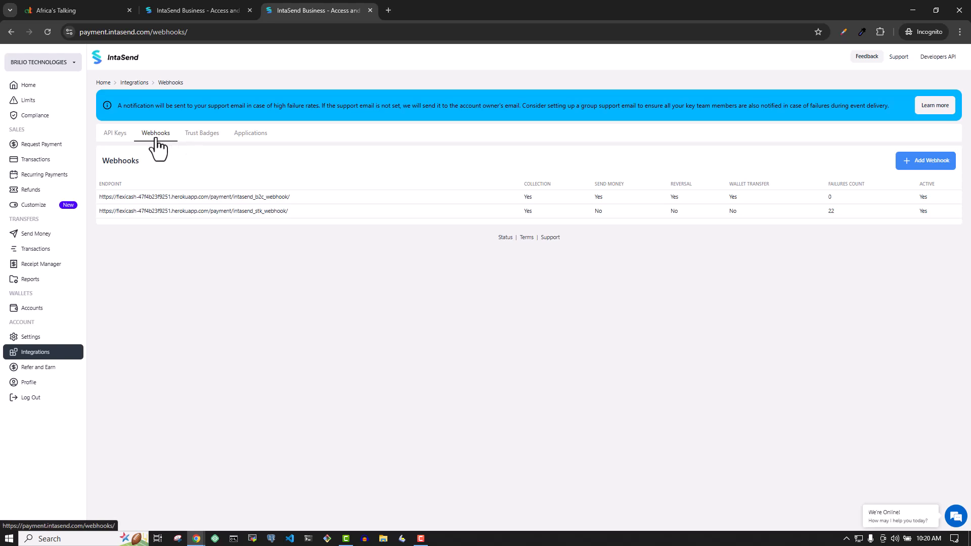
left_click(28, 85)
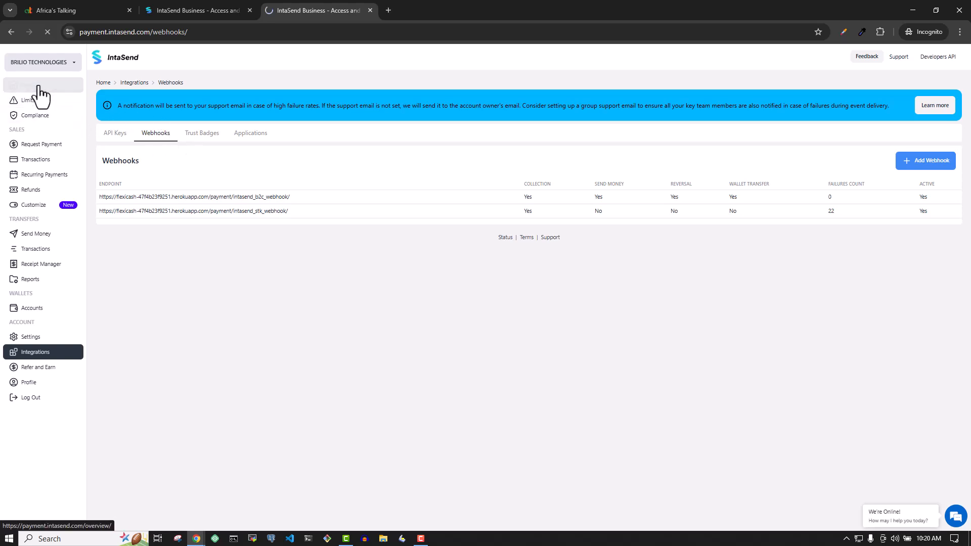
left_click(27, 85)
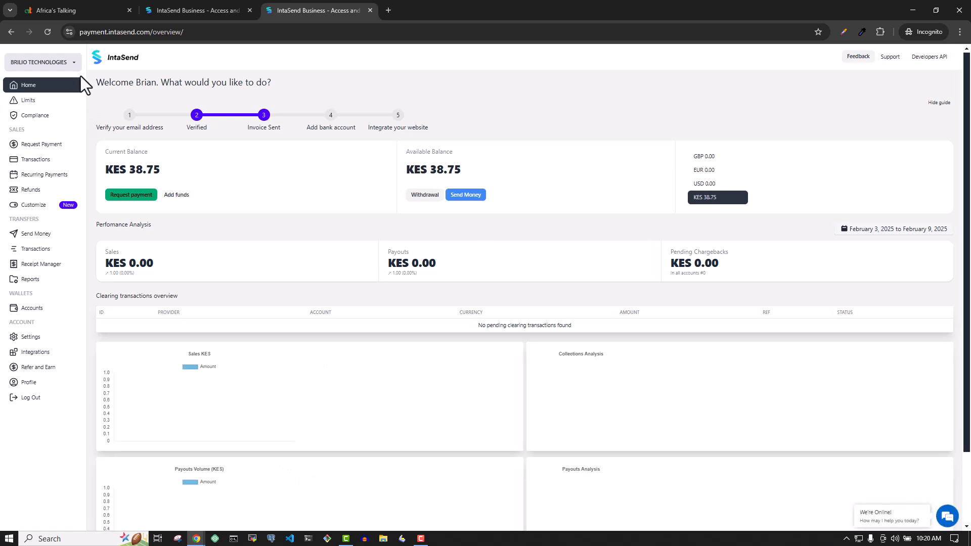
mouse_move(205, 230)
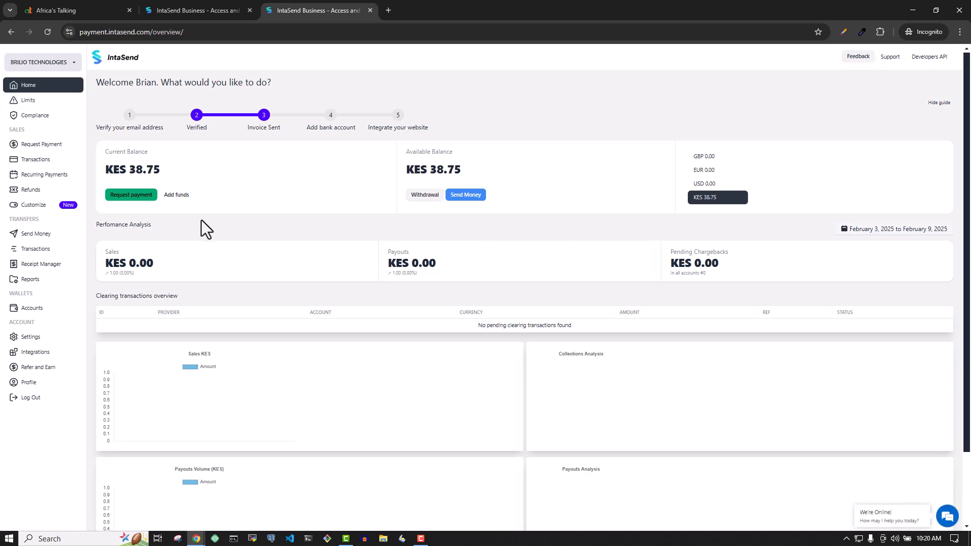
mouse_move(327, 129)
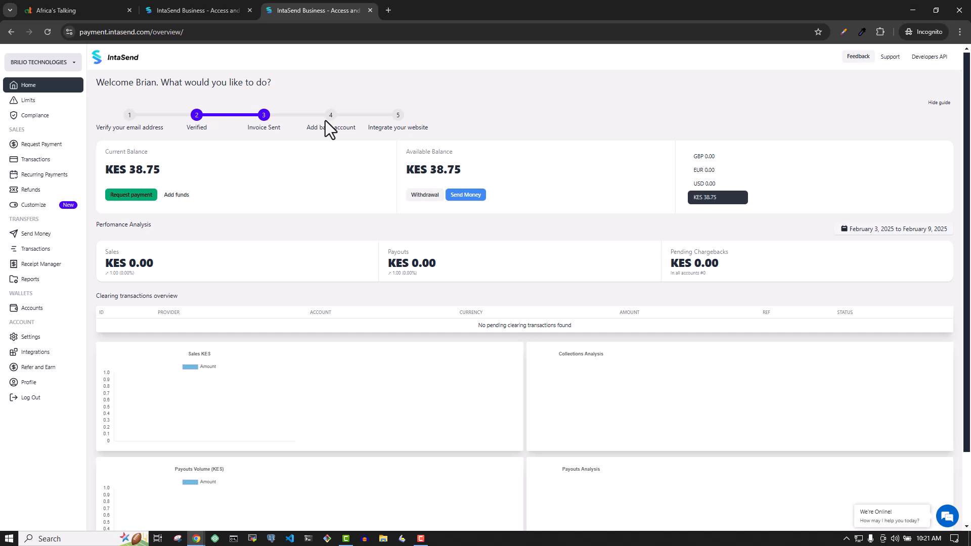
mouse_move(347, 128)
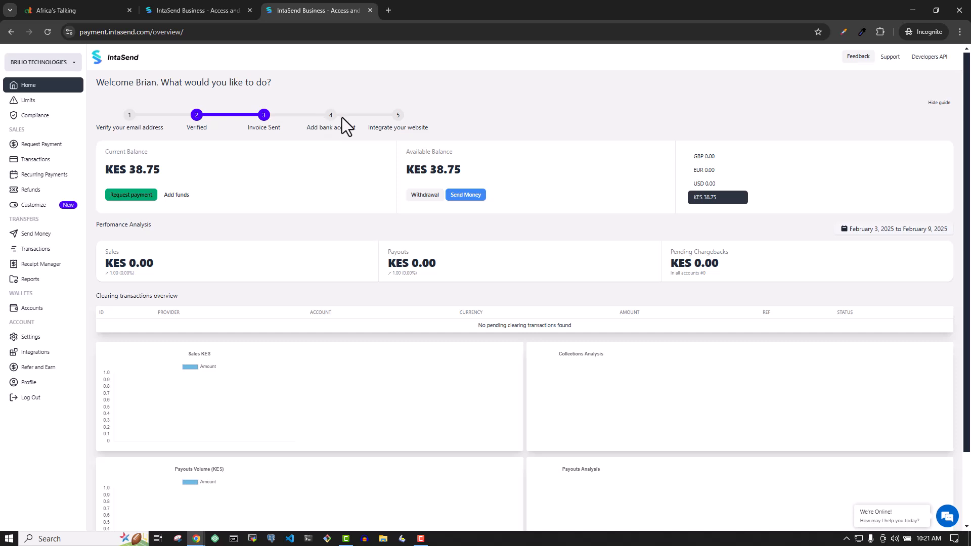
mouse_move(490, 133)
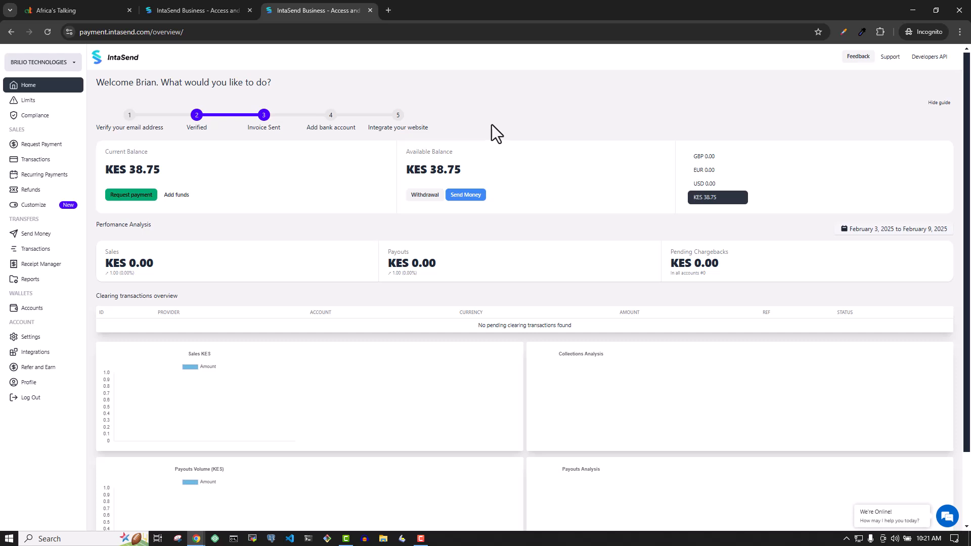
mouse_move(480, 131)
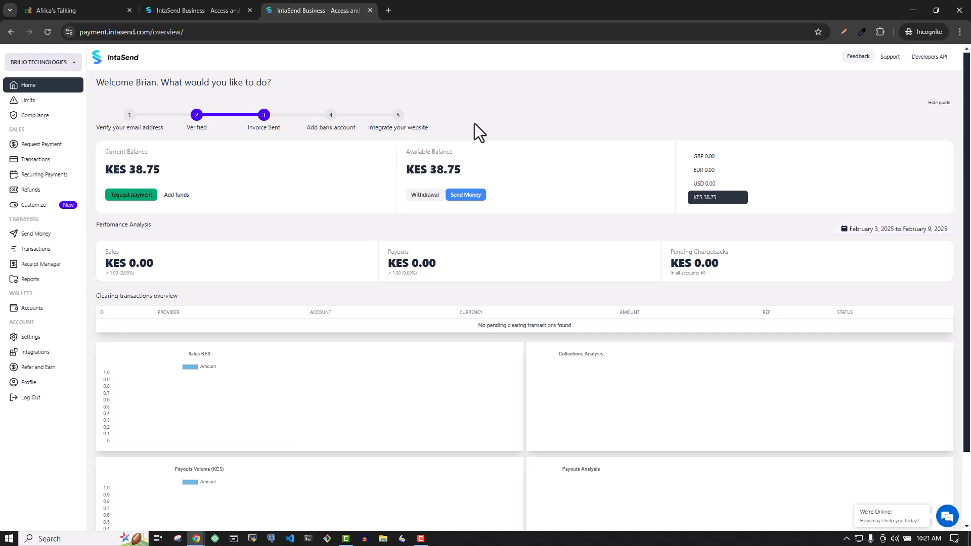
mouse_move(89, 59)
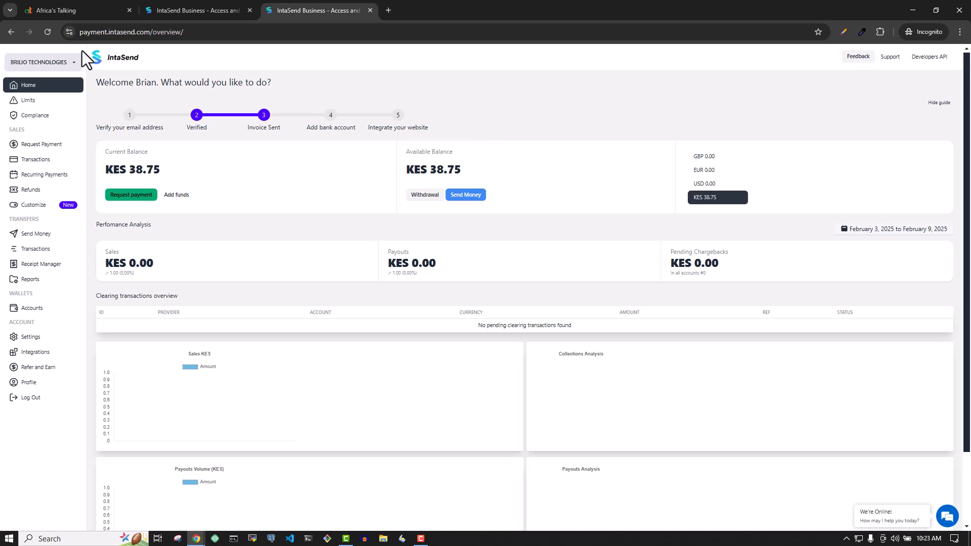